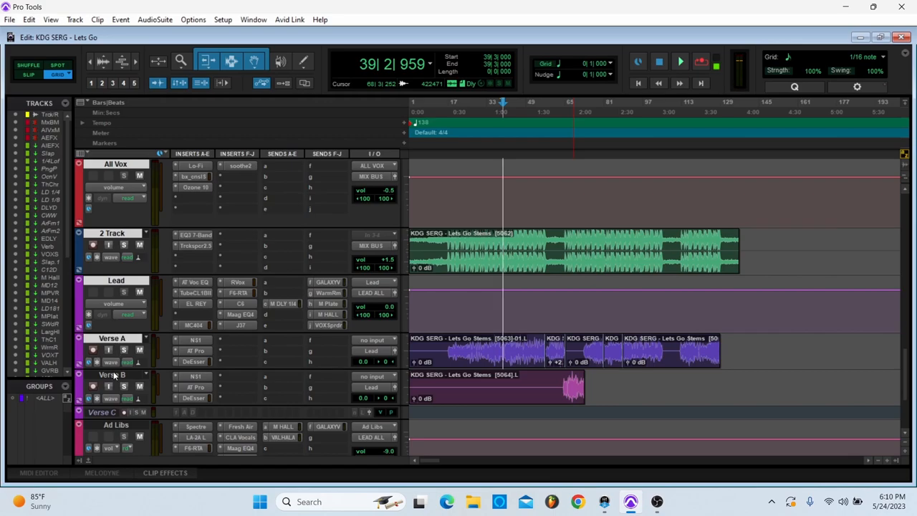
- Scroll through the mix bus inserts and close the Manley EQ plugin window
scroll("down", 3)
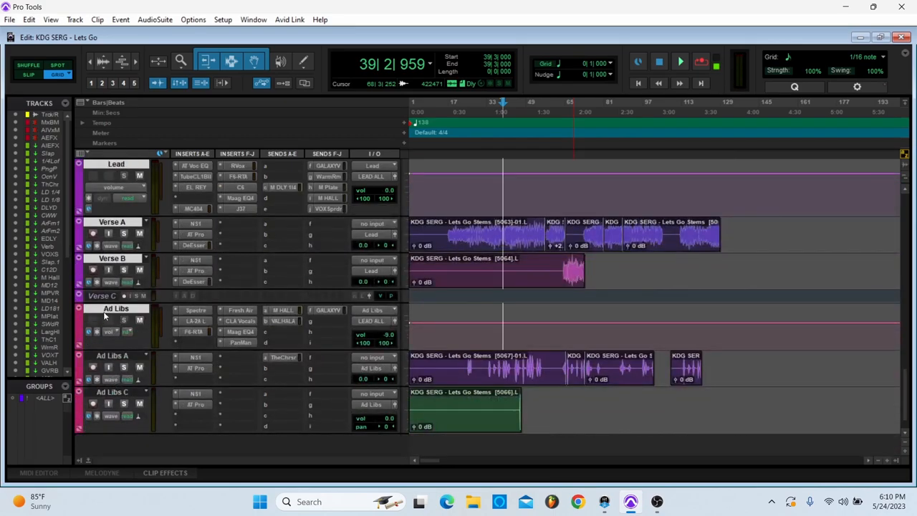
scroll("down", 3)
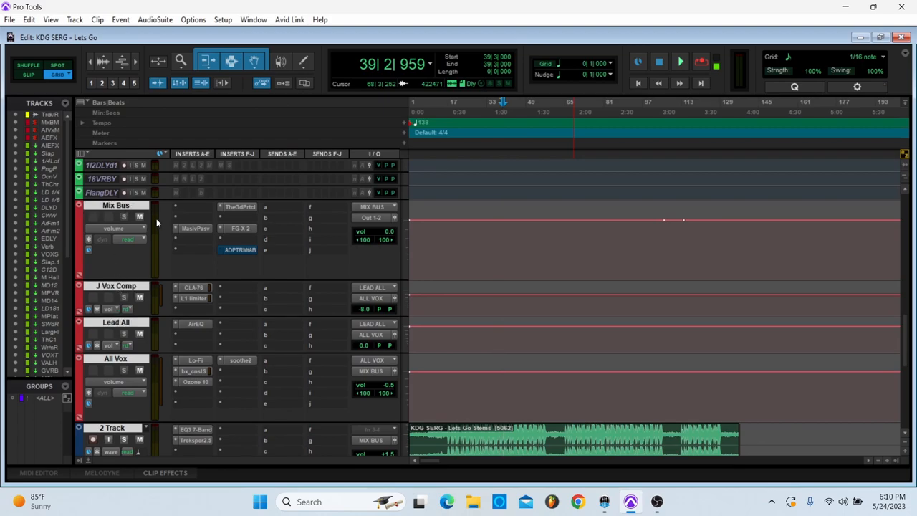
scroll("down", 3)
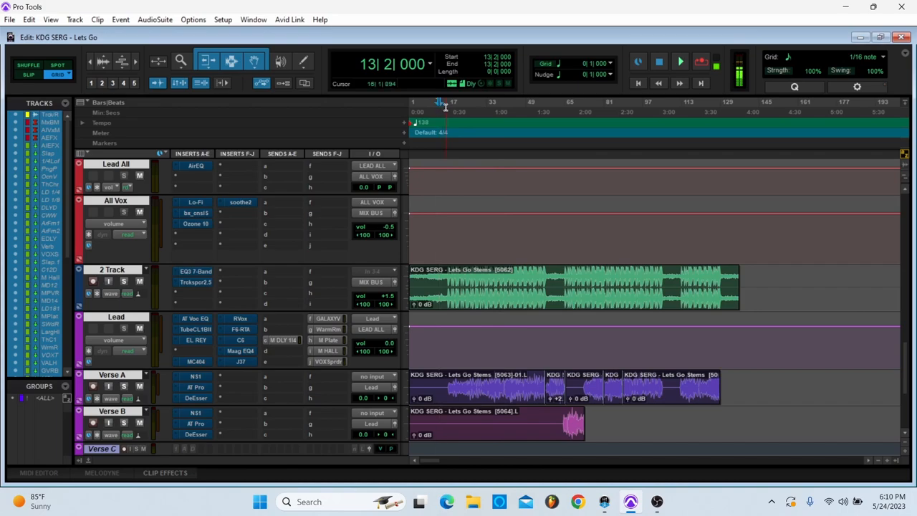
left_click(680, 62)
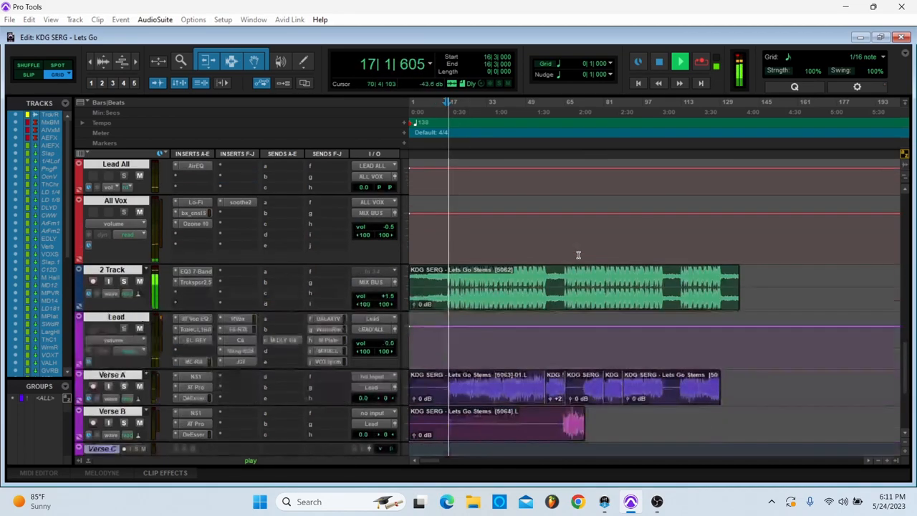
scroll("down", 3)
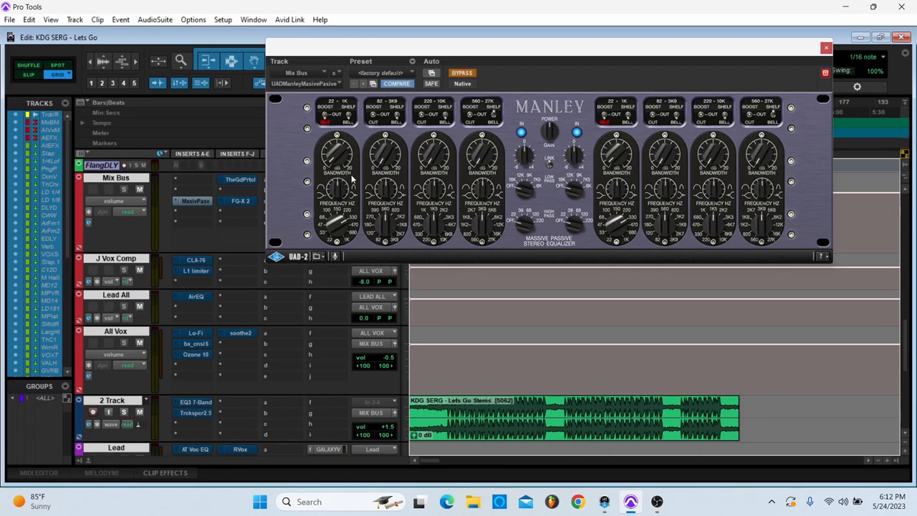
mouse_move(341, 224)
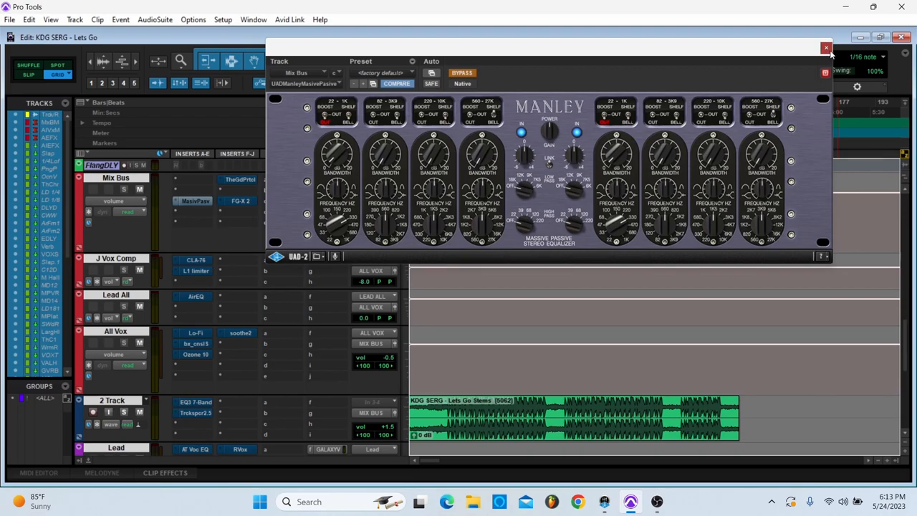
left_click(826, 47)
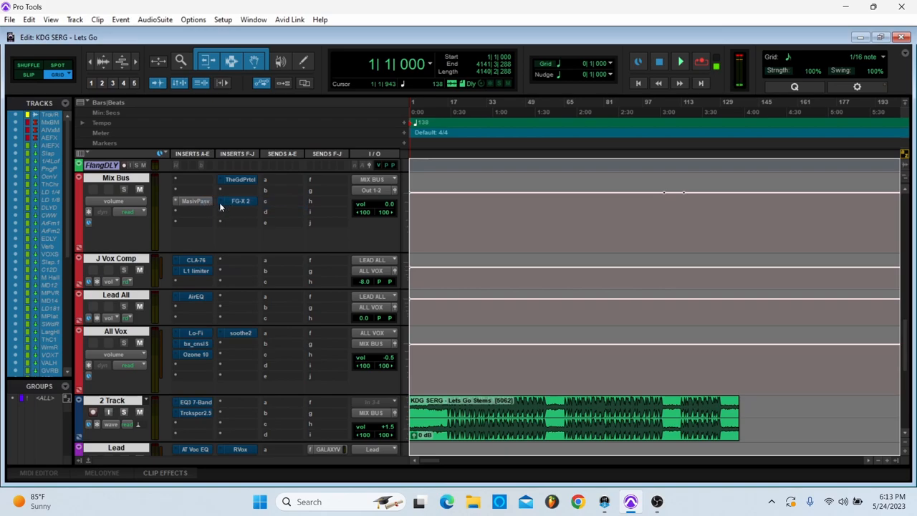
mouse_move(241, 201)
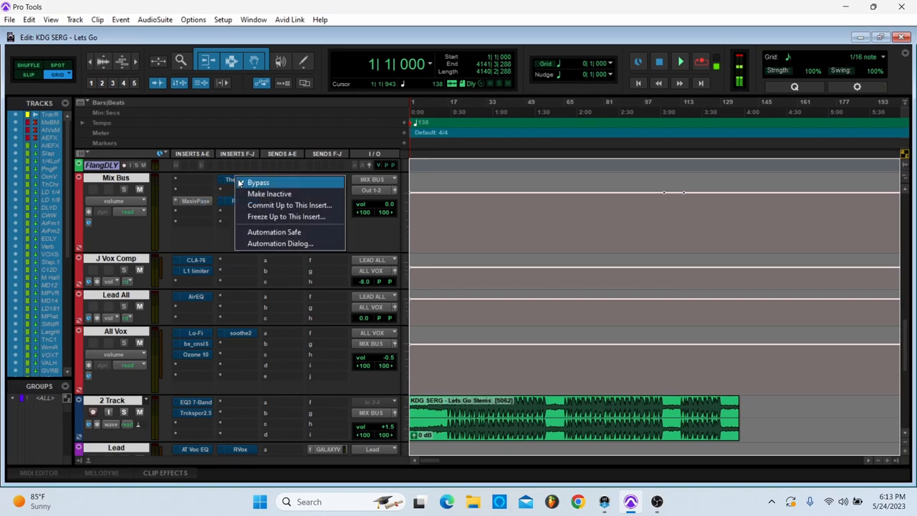
- Review The God Particle on the mix bus and the beat track's 7-band EQ, closing each
left_click(227, 179)
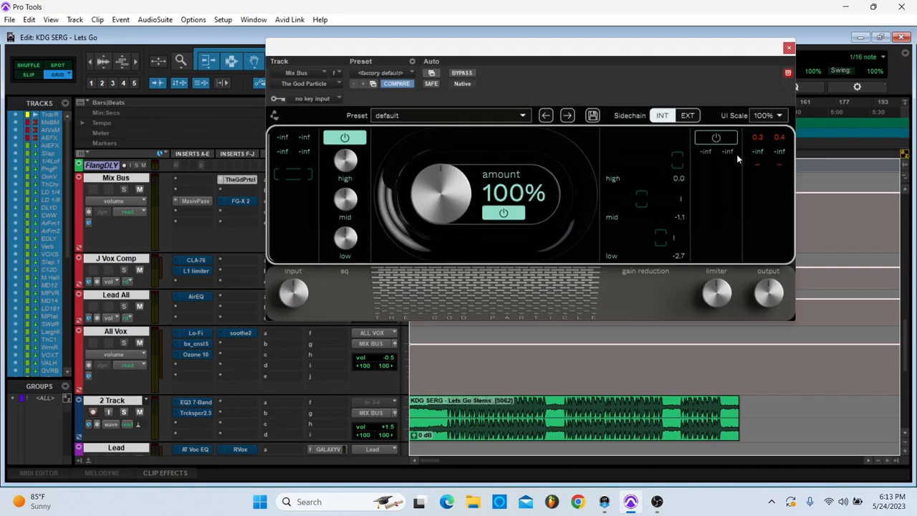
left_click(788, 48)
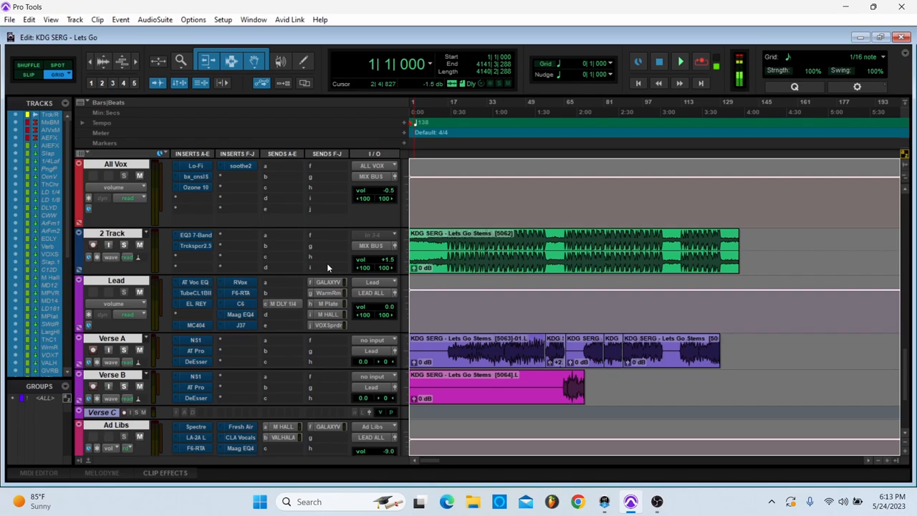
left_click(195, 235)
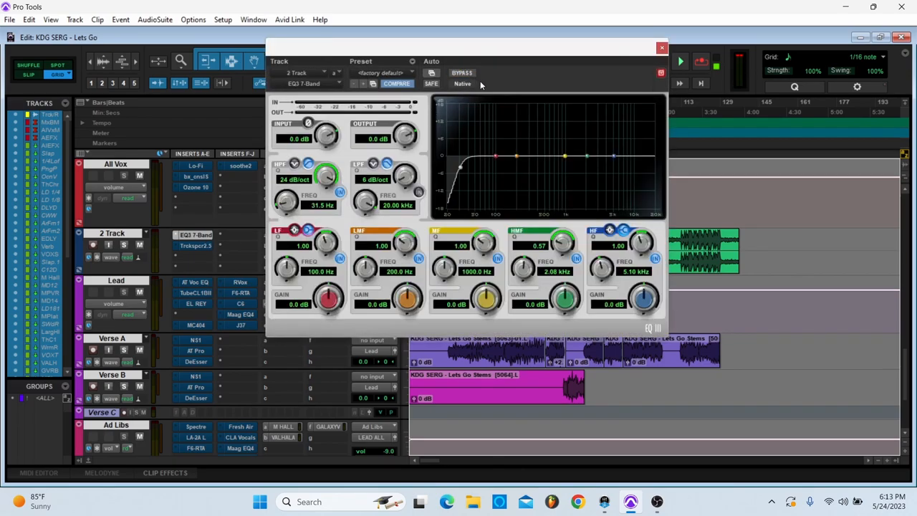
mouse_move(510, 96)
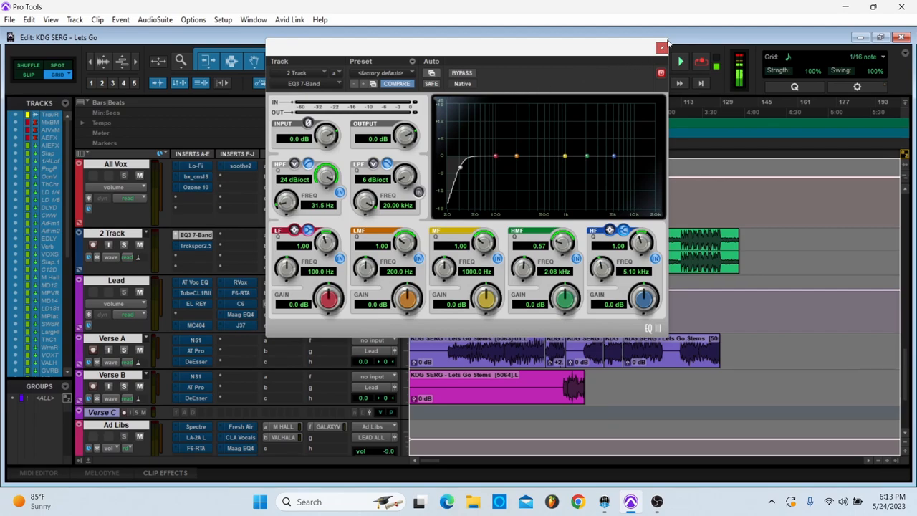
left_click(663, 49)
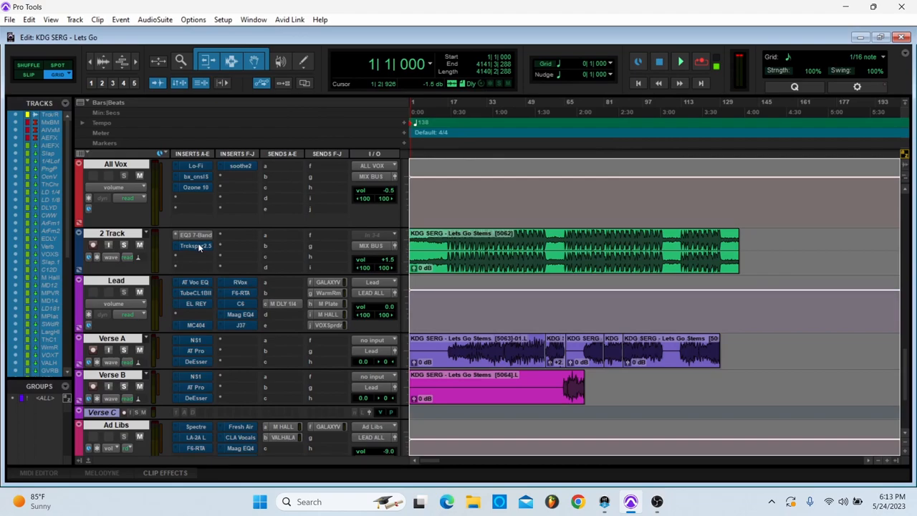
- Bring up the Trackspacer plugin on the 2 Track beat
double_click(195, 247)
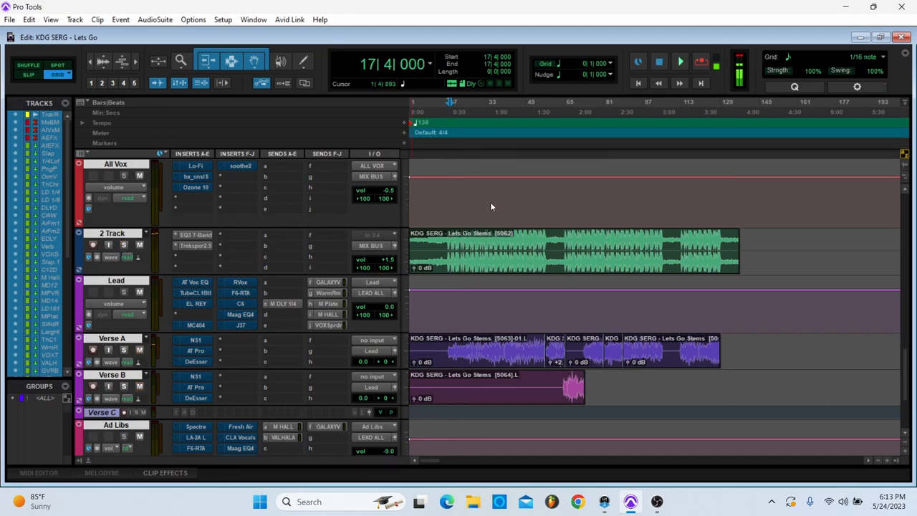
left_click(195, 245)
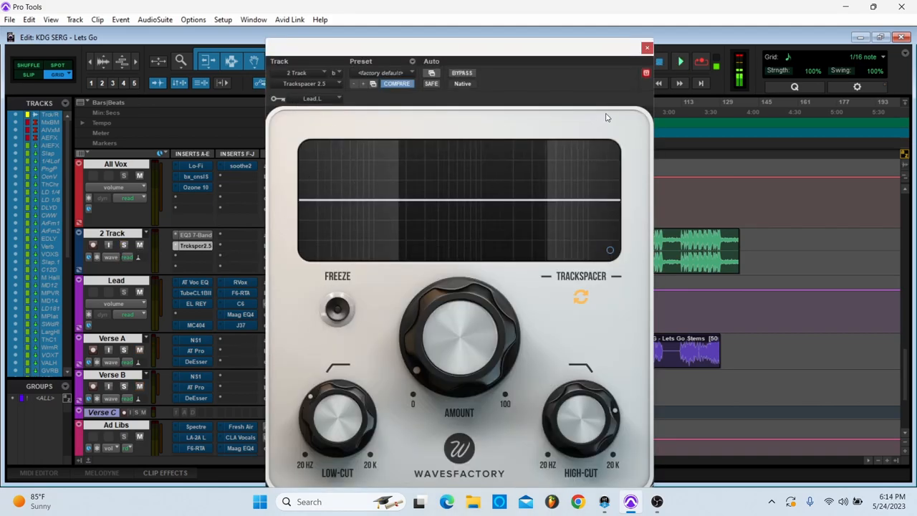
mouse_move(633, 66)
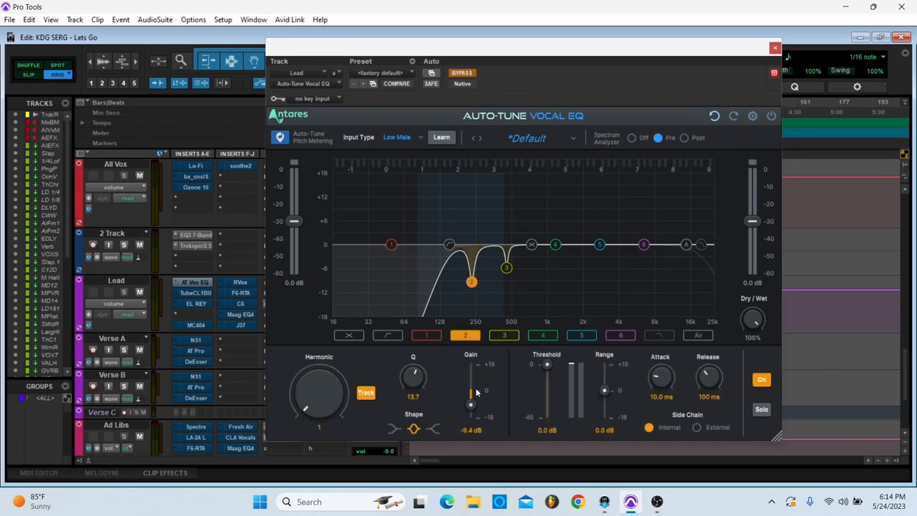
mouse_move(470, 389)
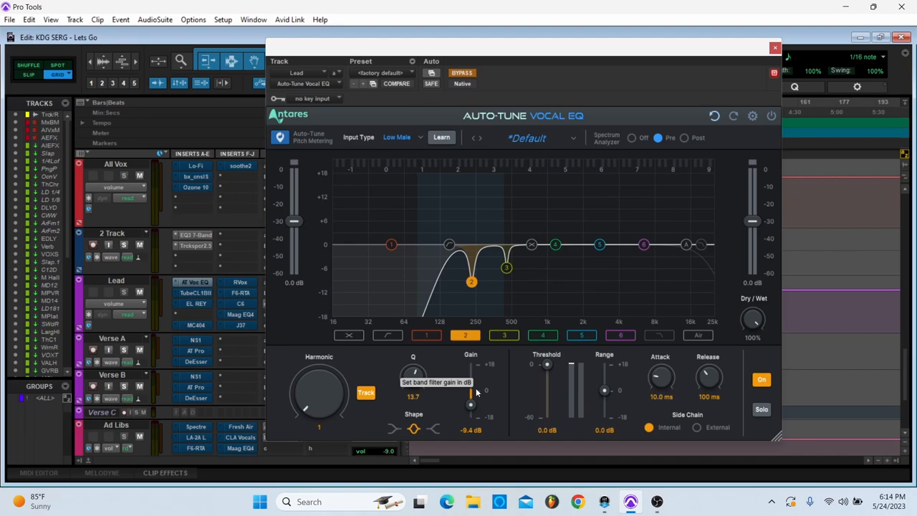
mouse_move(530, 350)
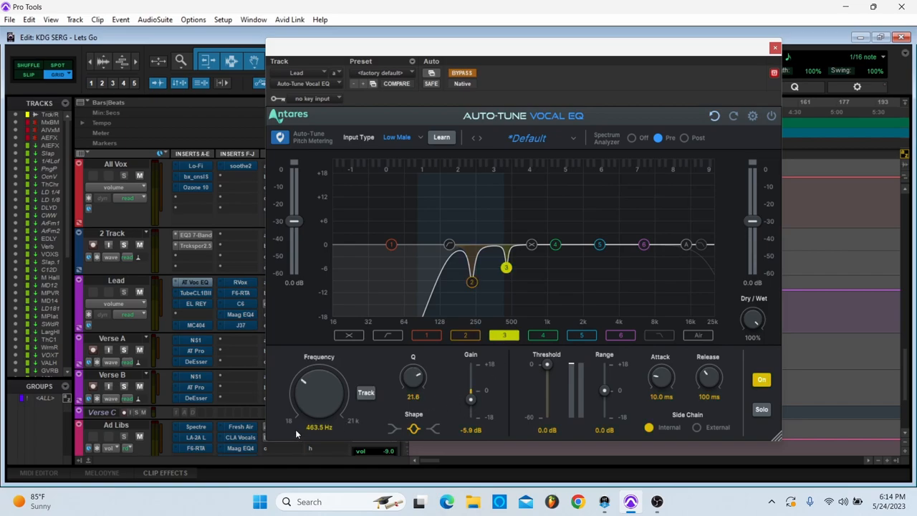
mouse_move(321, 442)
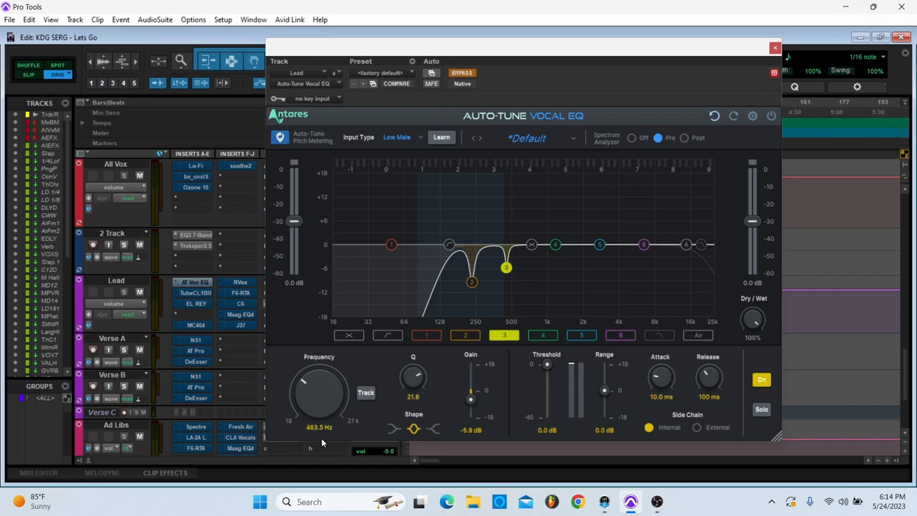
mouse_move(506, 418)
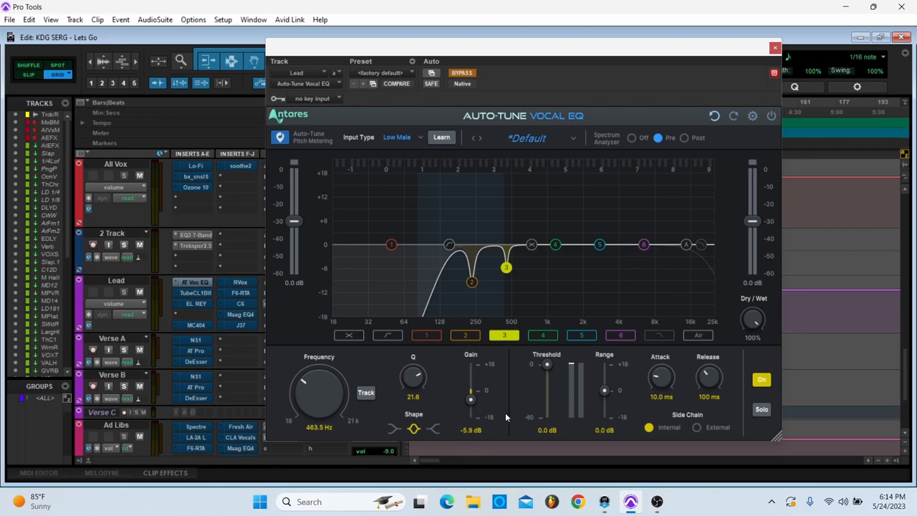
mouse_move(484, 189)
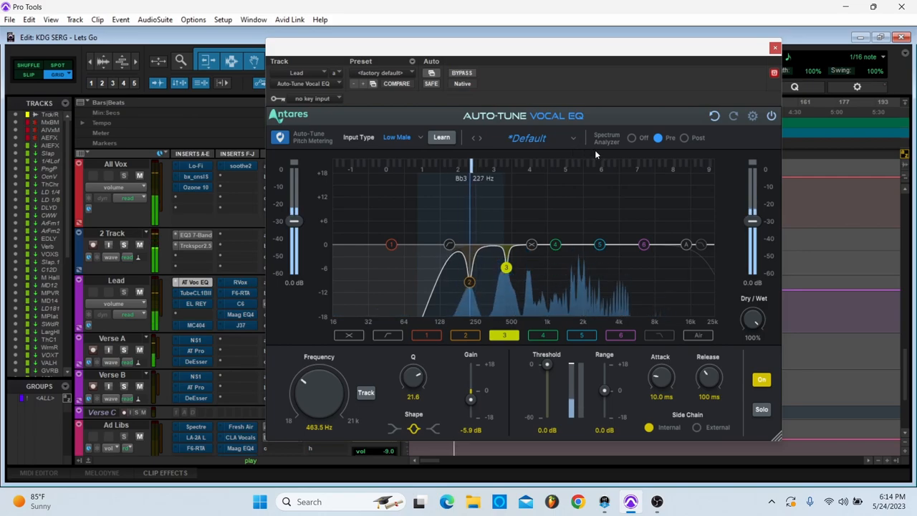
left_click(461, 72)
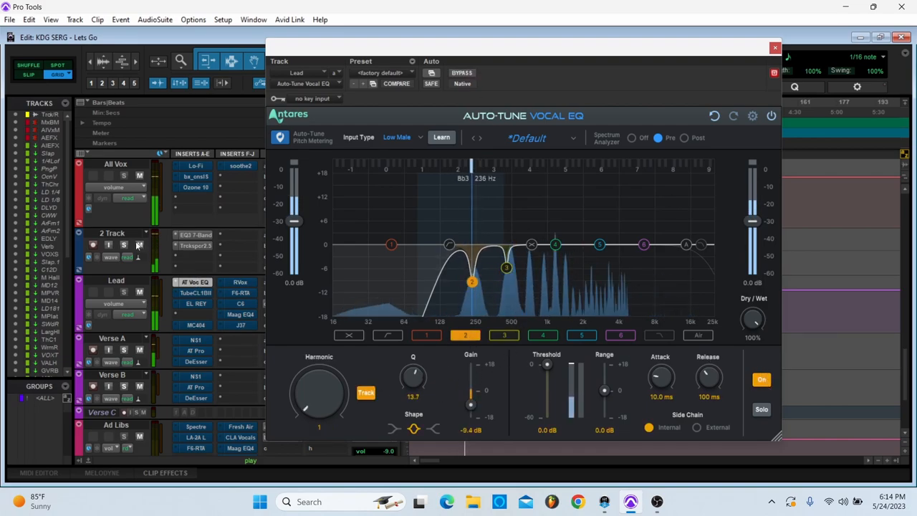
left_click(462, 72)
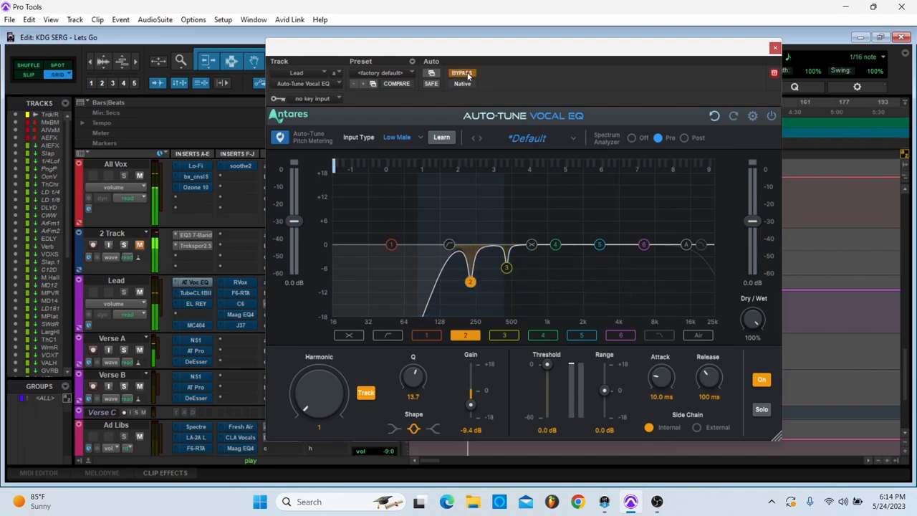
mouse_move(462, 73)
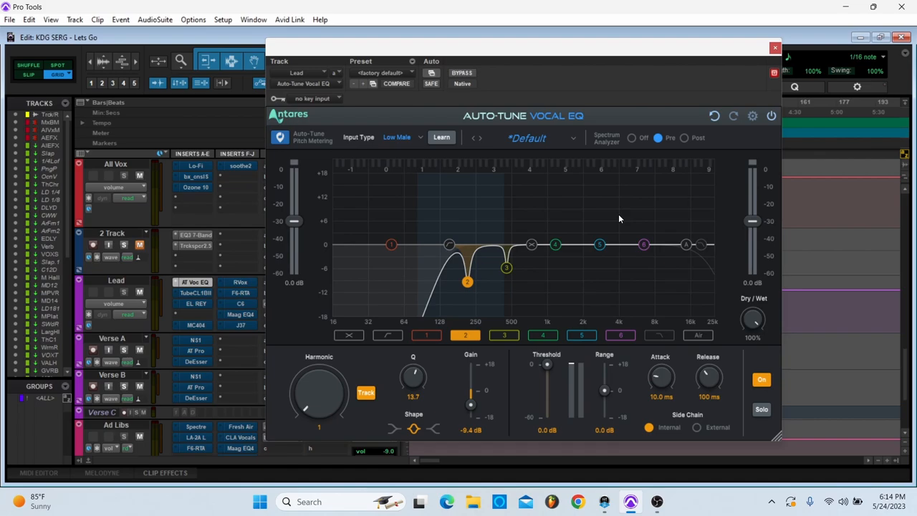
mouse_move(615, 218)
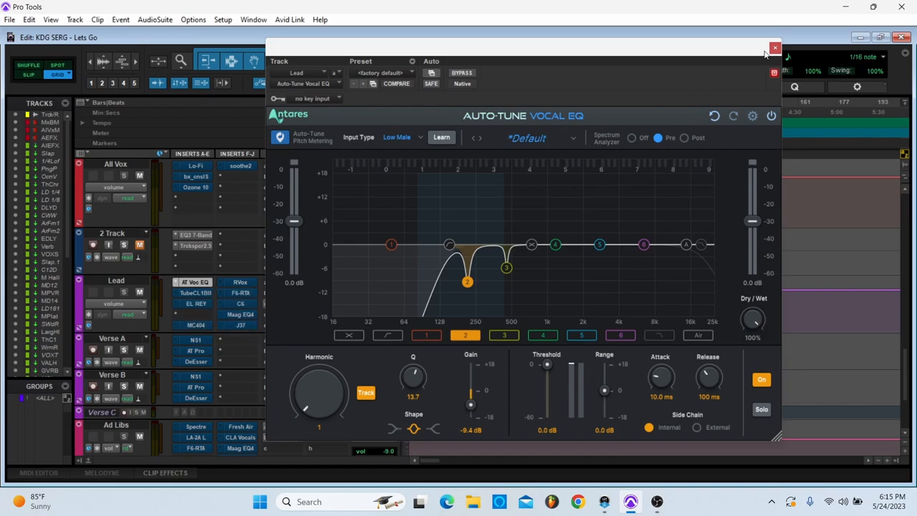
left_click(774, 49)
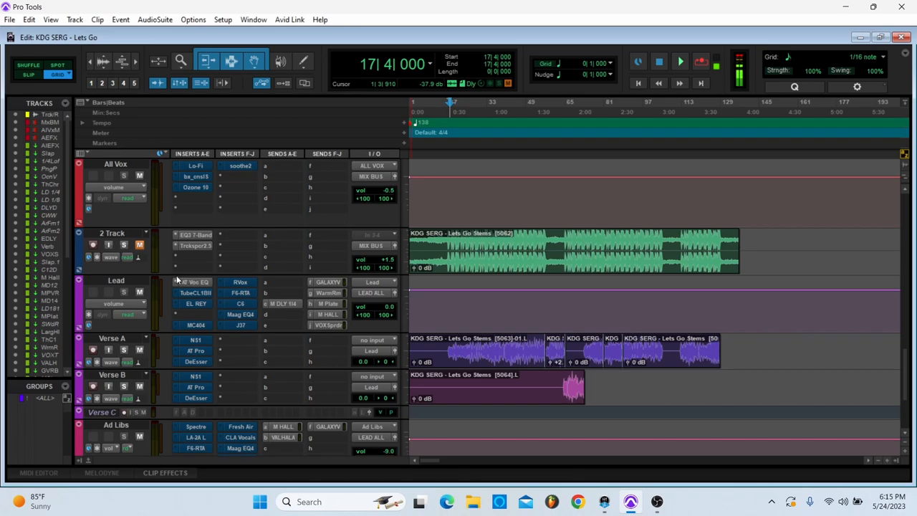
- Bring up the Tube-Tech CL 1B compressor on the Lead vocal
left_click(195, 292)
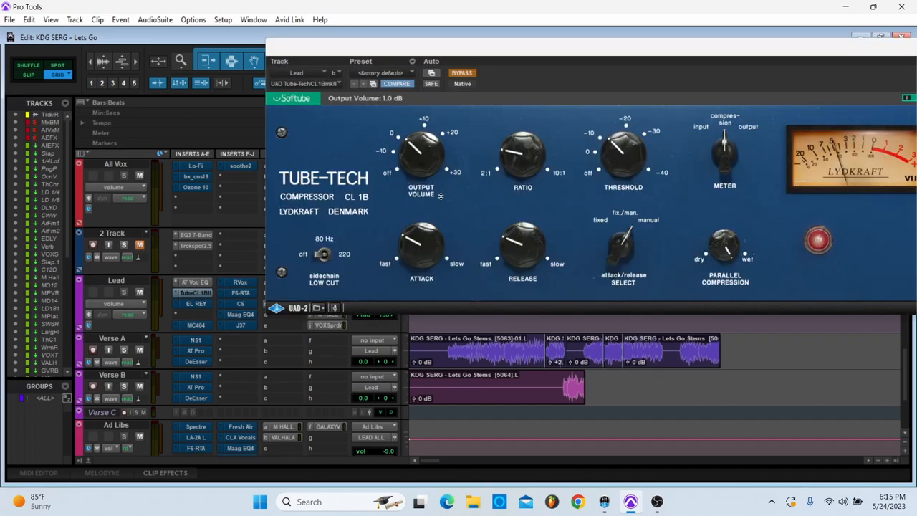
mouse_move(431, 83)
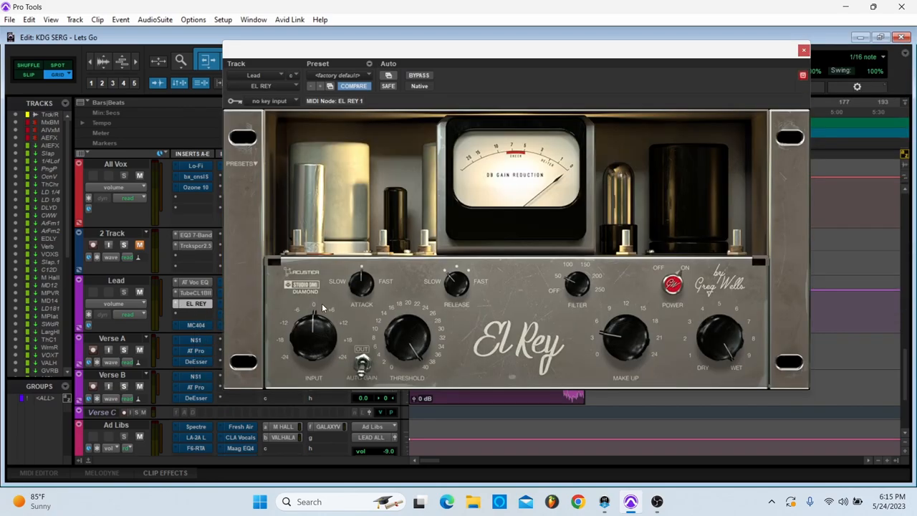
- Start playback to audition the Lead vocal
key("space")
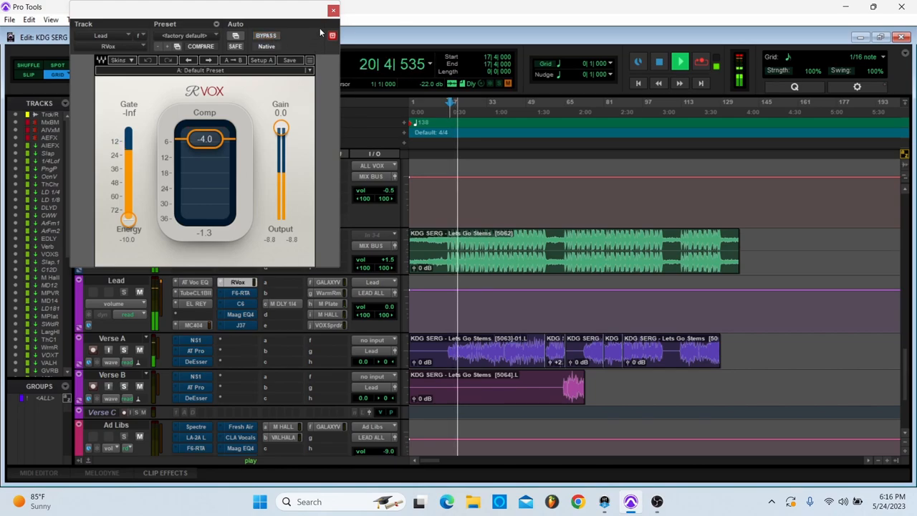
- Close RVox, review the Waves F6 dynamic EQ on the Lead vocal, then close it
left_click(679, 61)
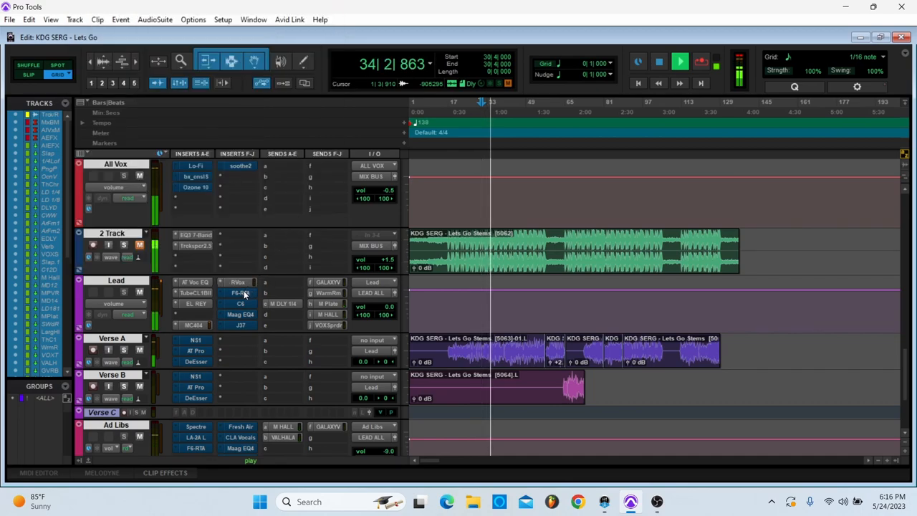
left_click(241, 292)
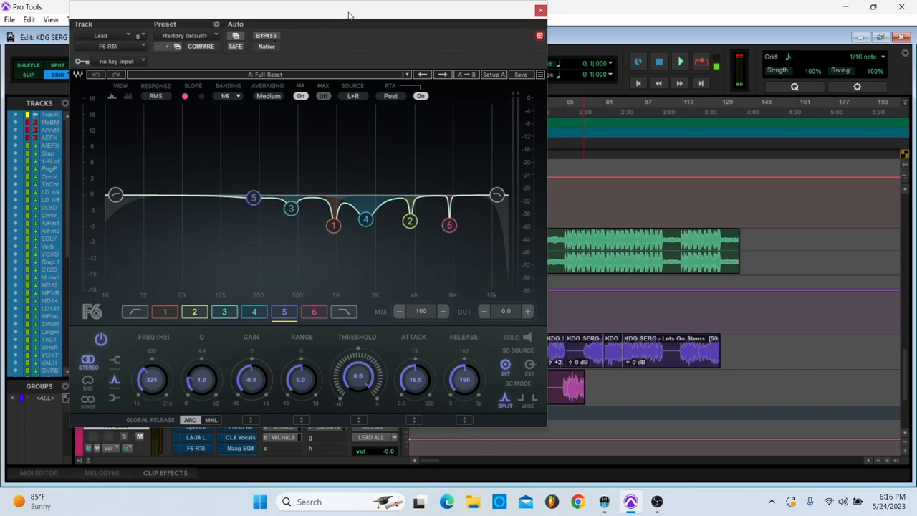
left_click_drag(347, 15, 364, 16)
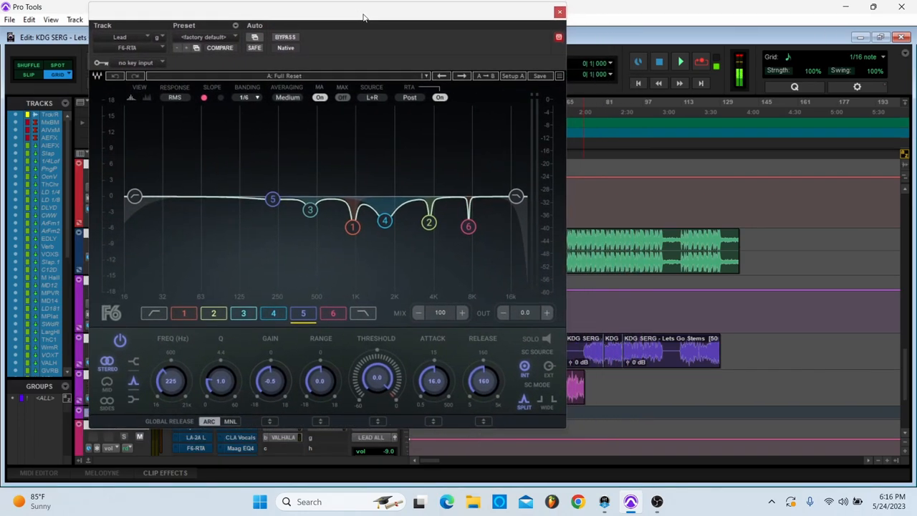
left_click(679, 62)
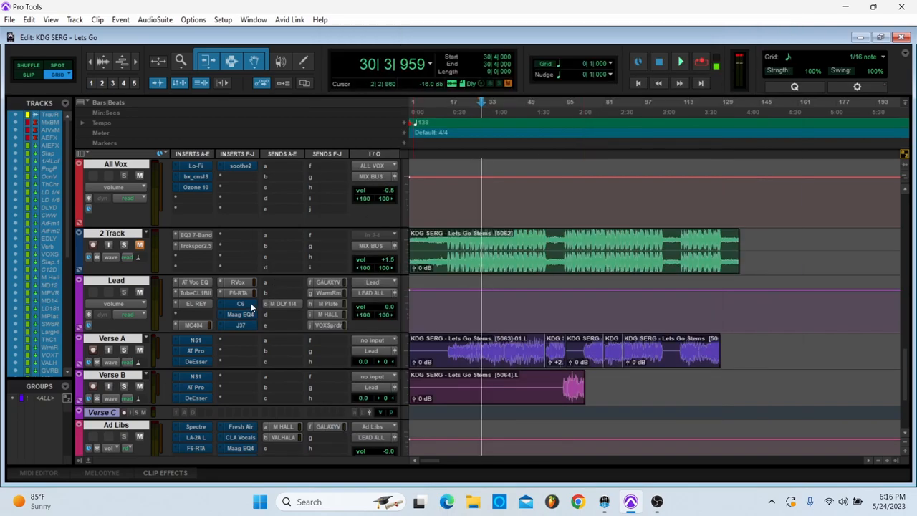
- Bring up the Maag EQ4 plugin on the Lead vocal track
left_click(241, 304)
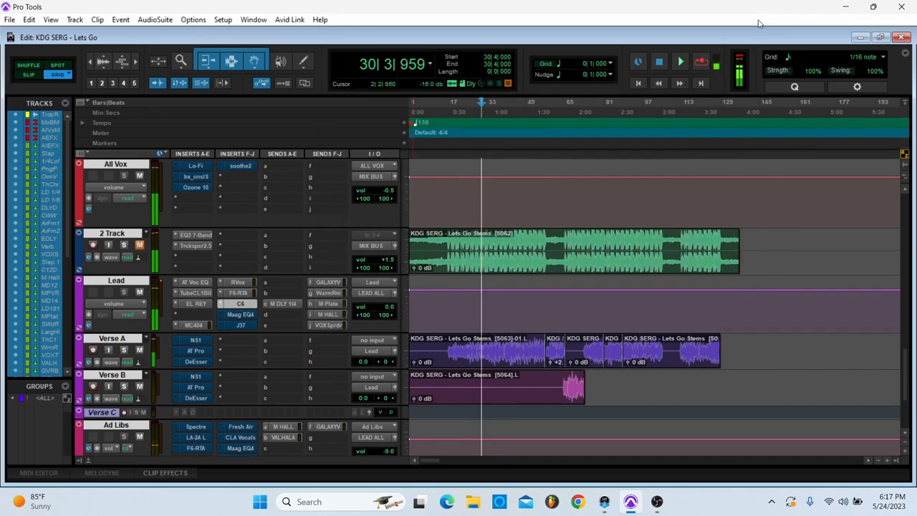
left_click(241, 316)
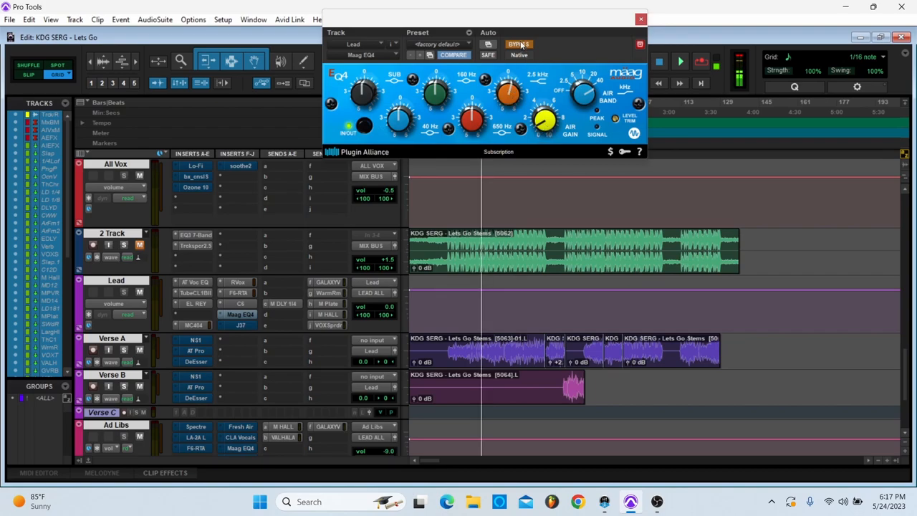
- Close the Maag EQ4 and bring up the J37 tape plugin on the Lead track
left_click(519, 43)
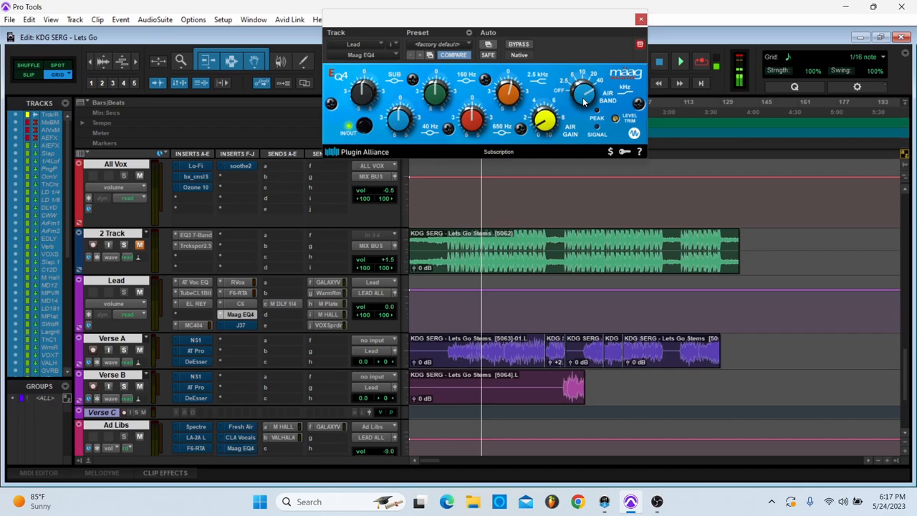
left_click(679, 60)
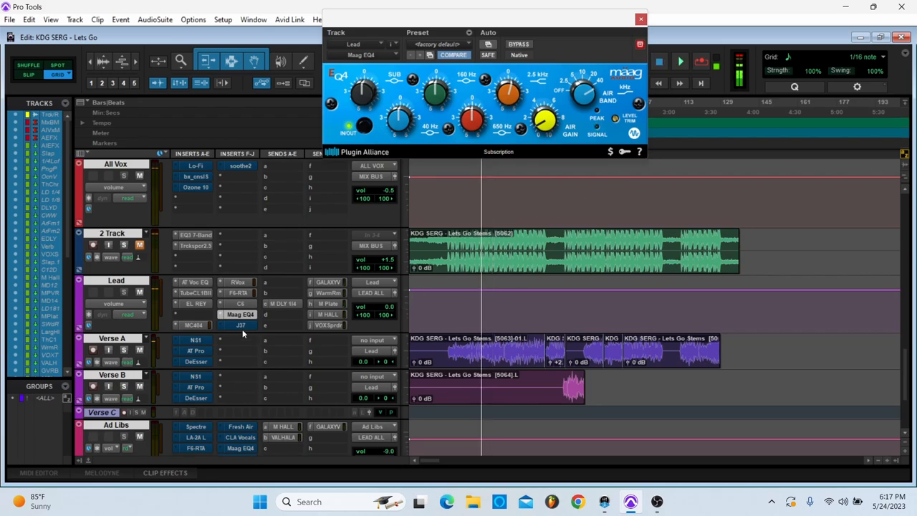
left_click(241, 324)
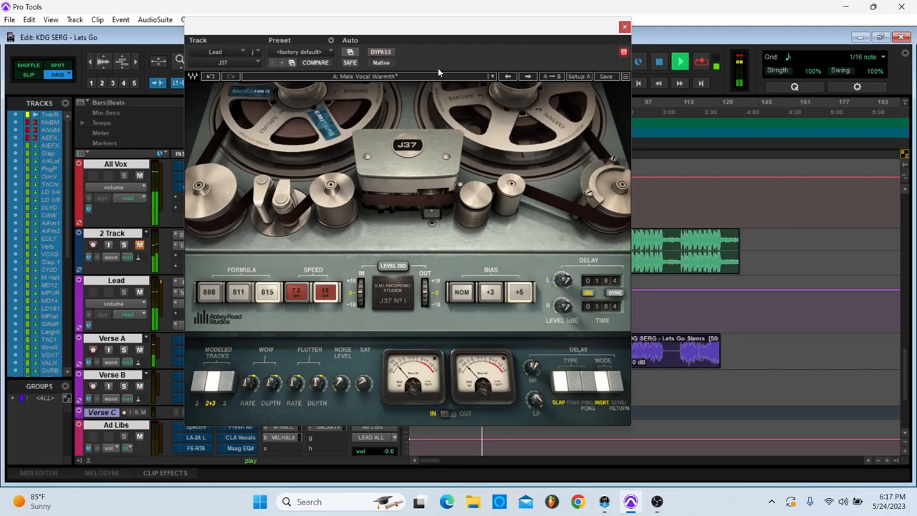
- Adjust a J37 tape setting, then close the J37 window to show the effect returns
left_click(381, 51)
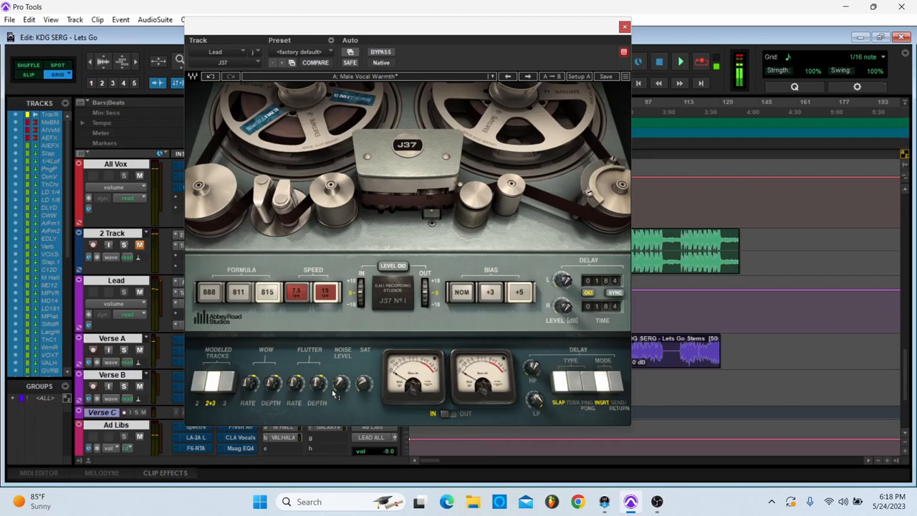
left_click_drag(341, 381, 341, 390)
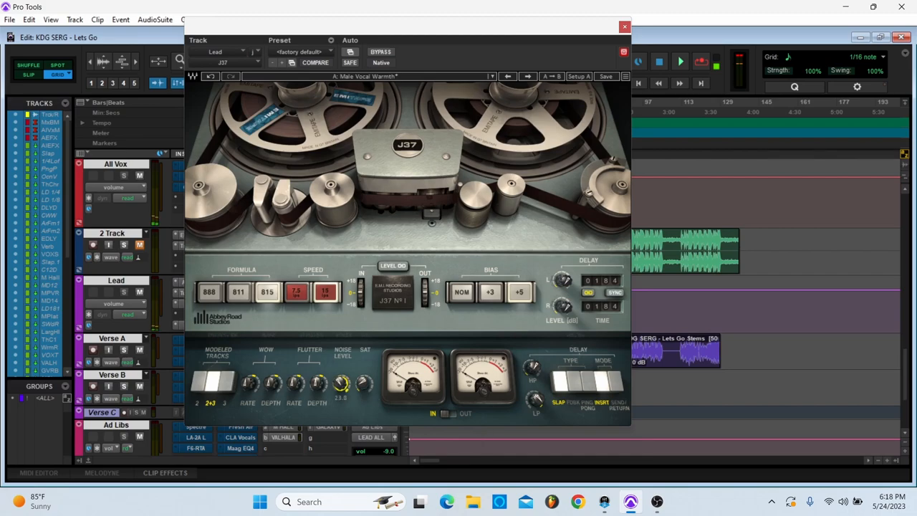
left_click(625, 25)
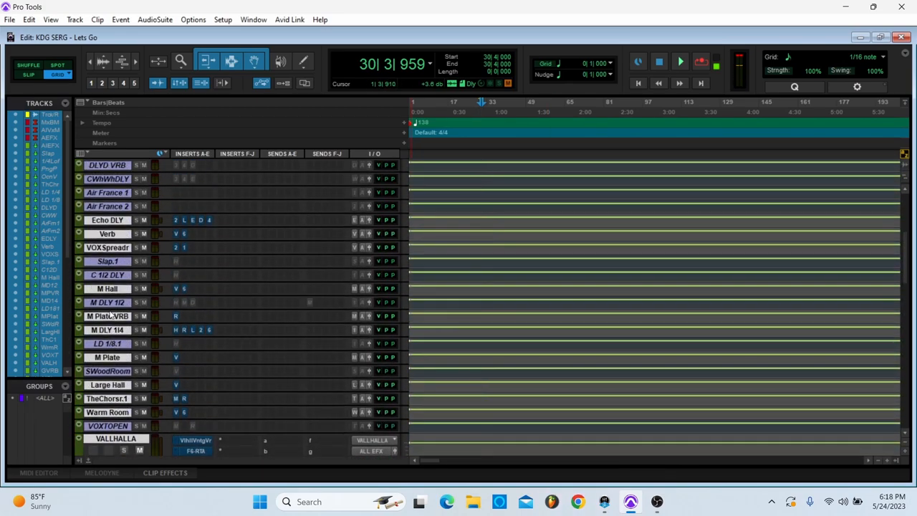
- Review the M DLY 1/4 return's H-Delay, RCompressor and Doubler inserts in turn
scroll("down", 3)
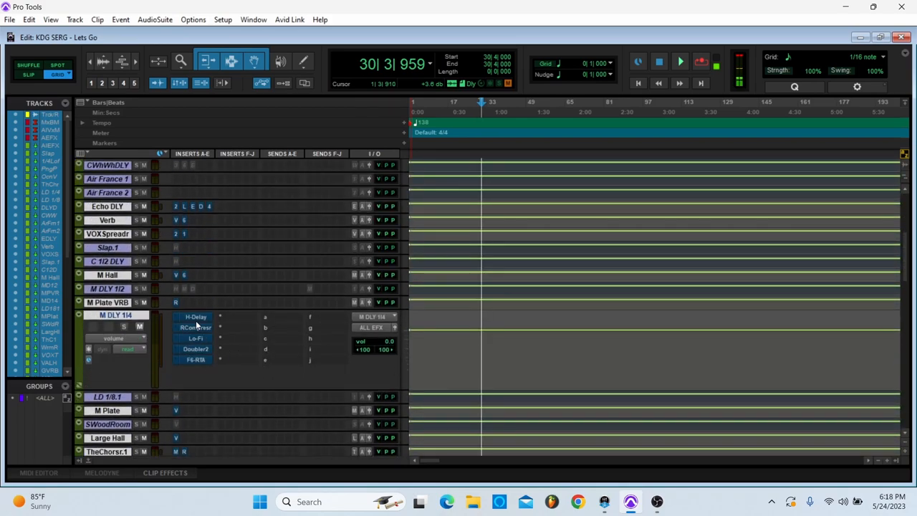
left_click(194, 317)
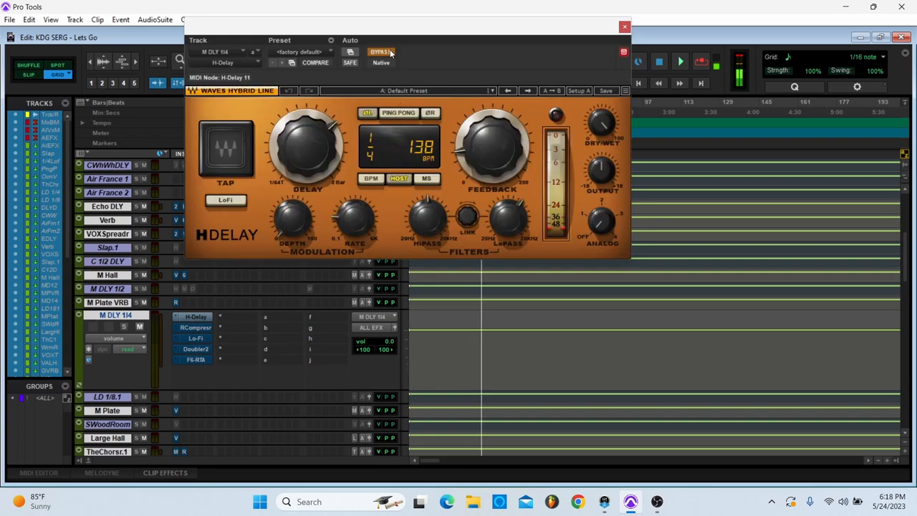
left_click(195, 327)
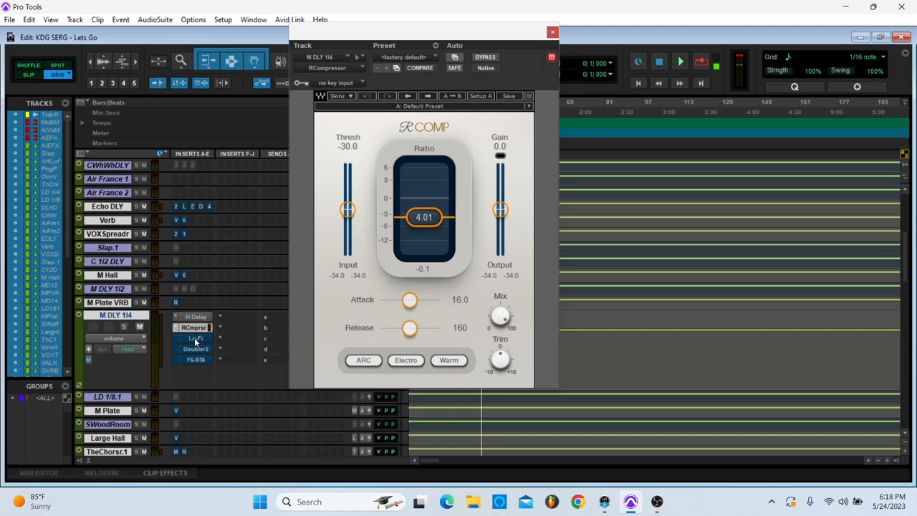
left_click(195, 338)
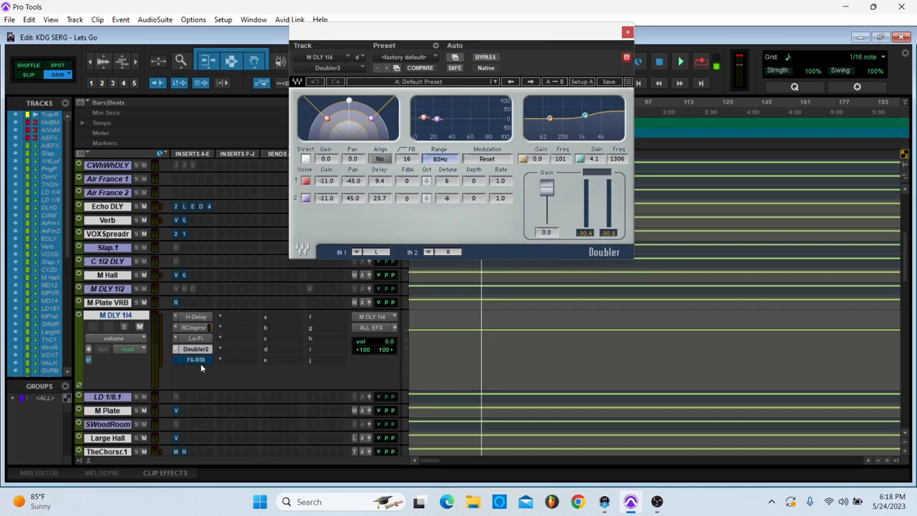
left_click(195, 359)
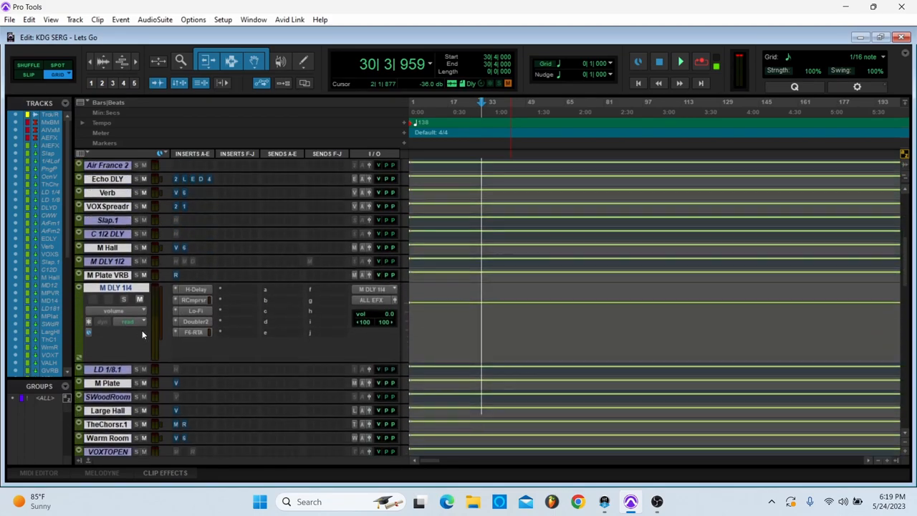
- Adjust the Lead vocal's Warm Room send level and close that send window
scroll("down", 3)
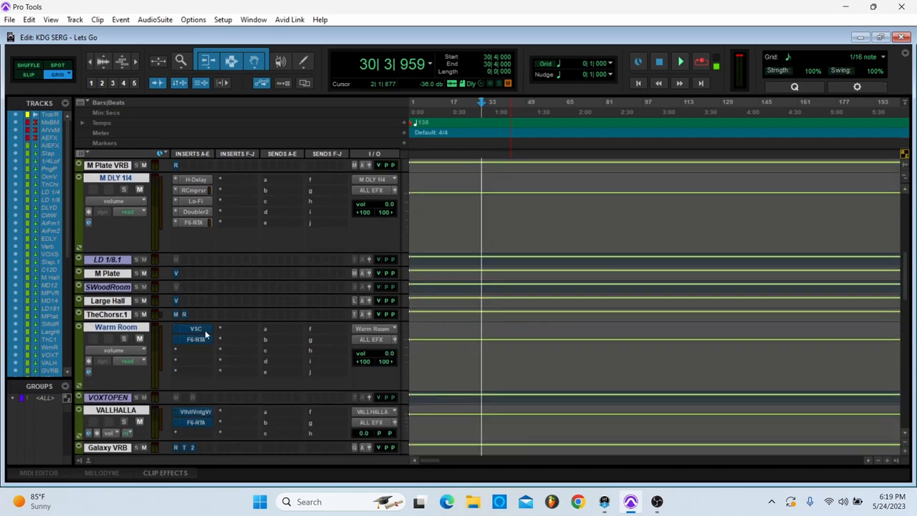
left_click(195, 328)
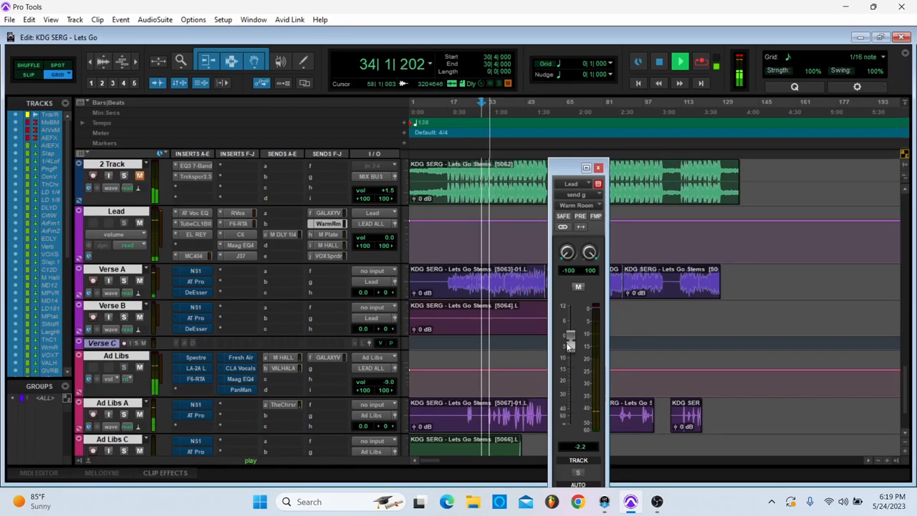
left_click_drag(567, 337, 570, 399)
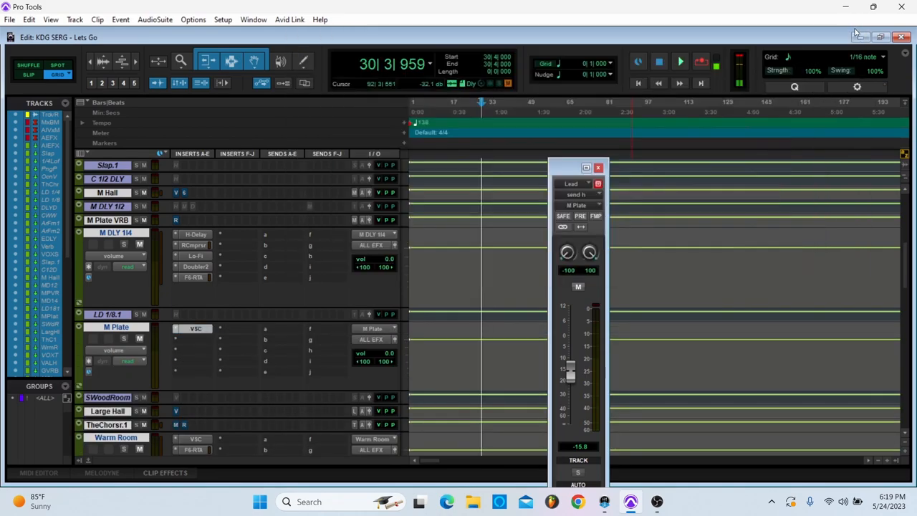
left_click(680, 61)
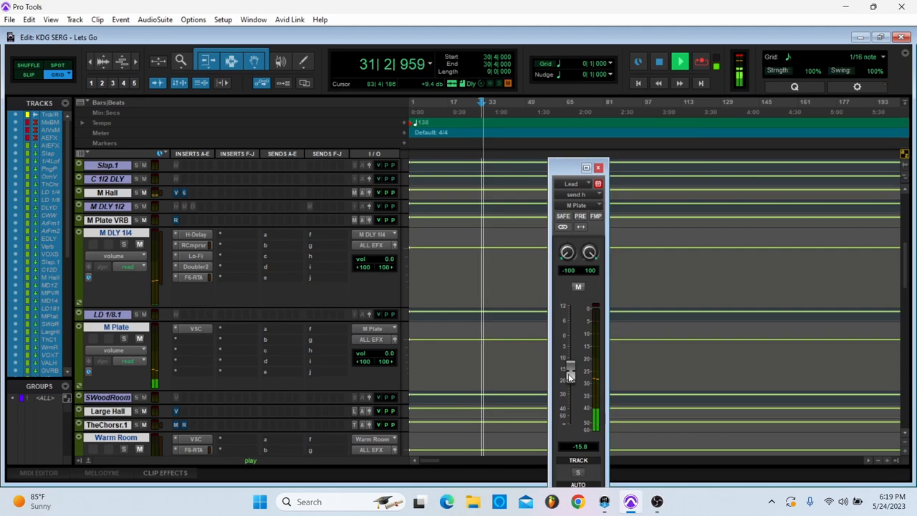
- Lower and fine-tune the Lead vocal's send level to the M Plate reverb
left_click_drag(570, 370, 571, 358)
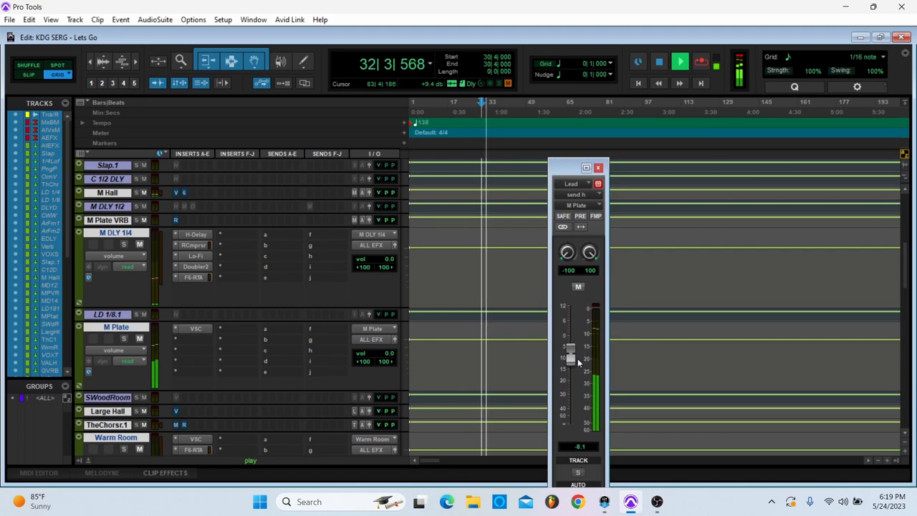
left_click_drag(571, 362, 570, 373)
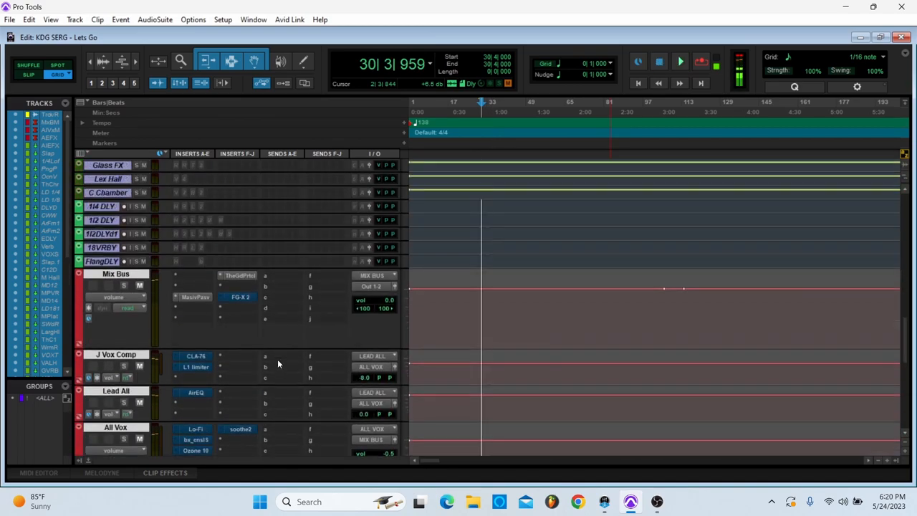
scroll("down", 3)
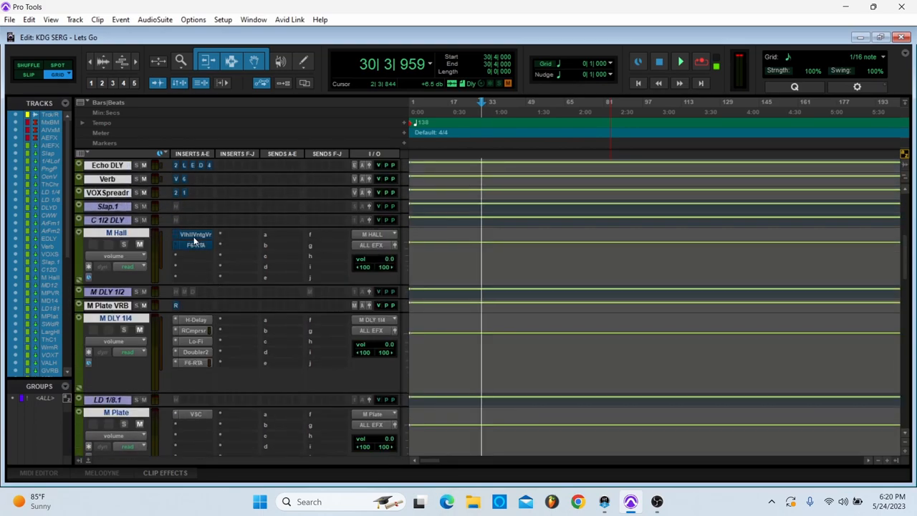
left_click(195, 235)
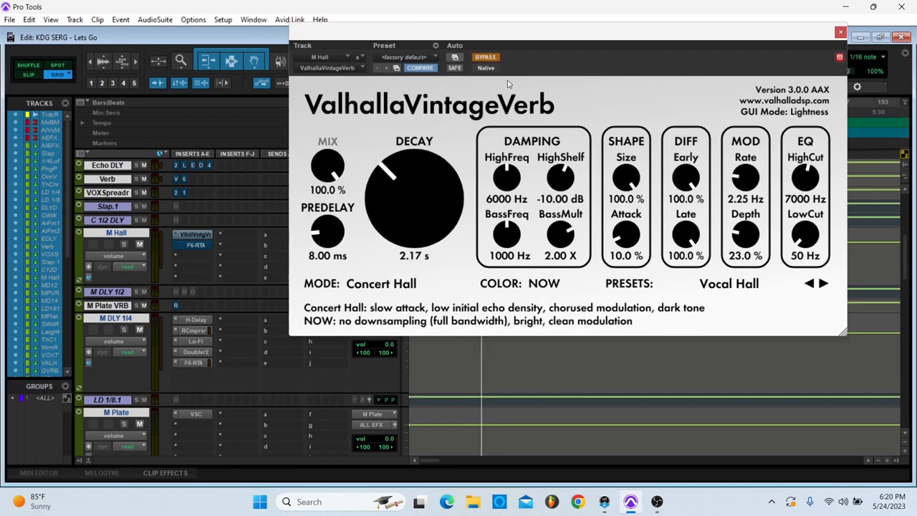
mouse_move(495, 63)
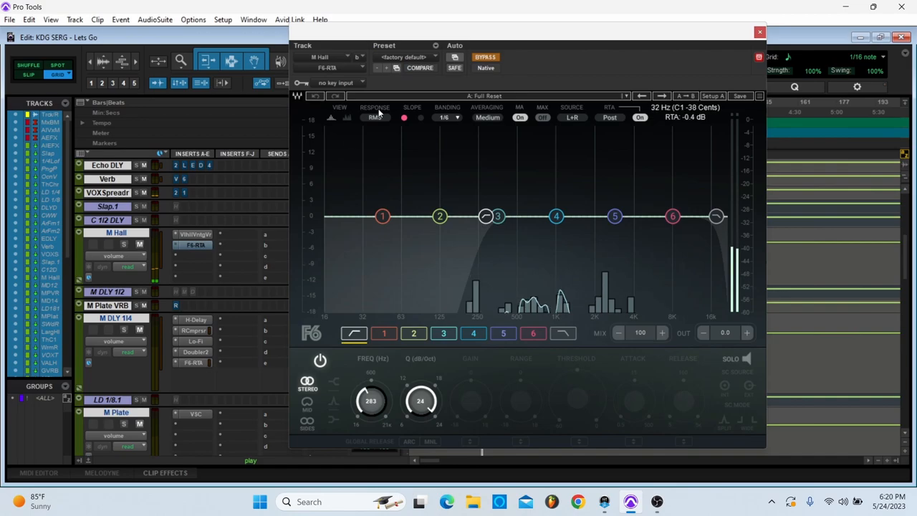
left_click(760, 32)
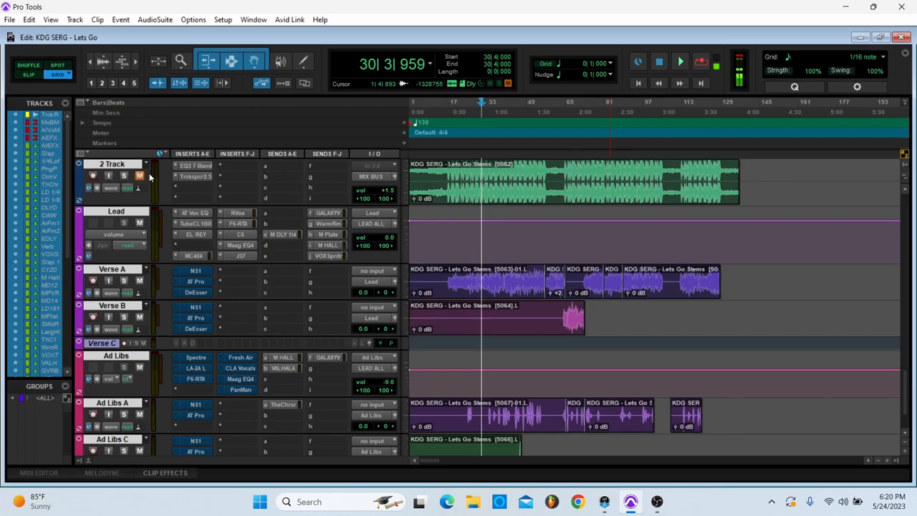
- Scroll through the reverb returns to VOX Spreader, view its S1 Imager, then close it
left_click(679, 60)
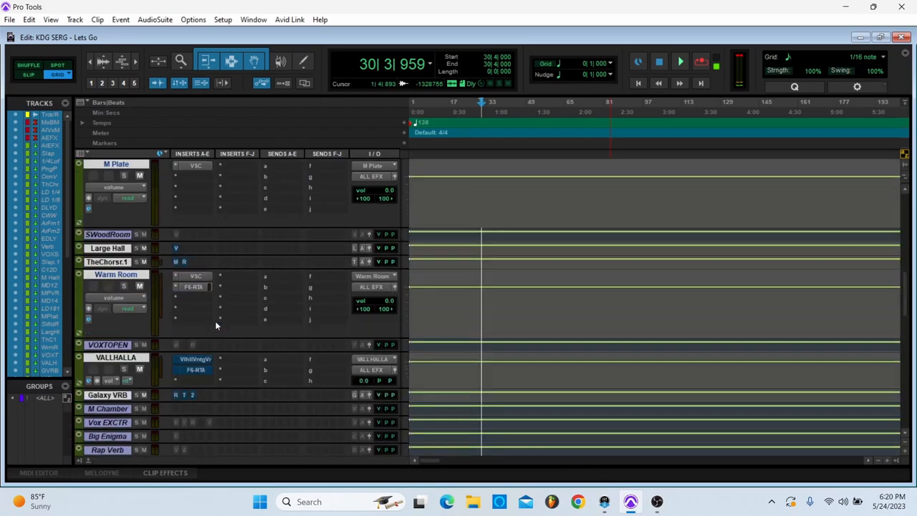
scroll("down", 3)
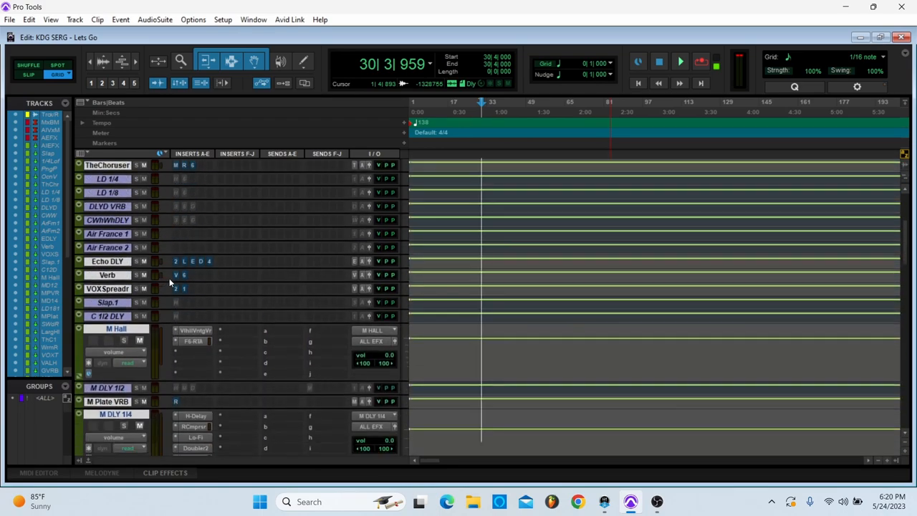
scroll("down", 3)
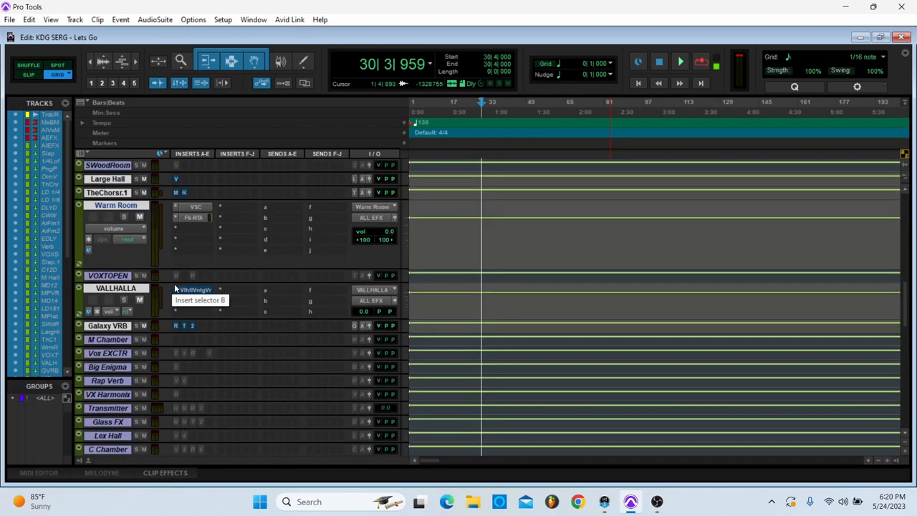
scroll("down", 3)
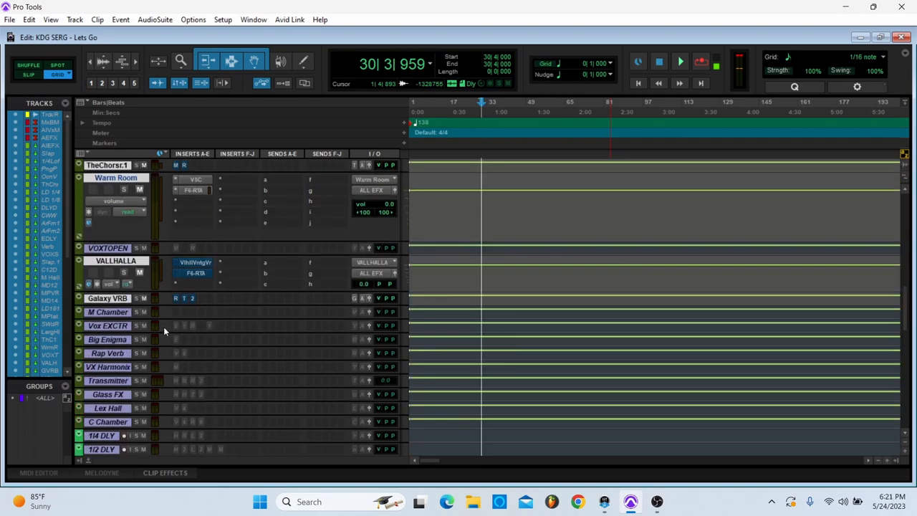
scroll("down", 3)
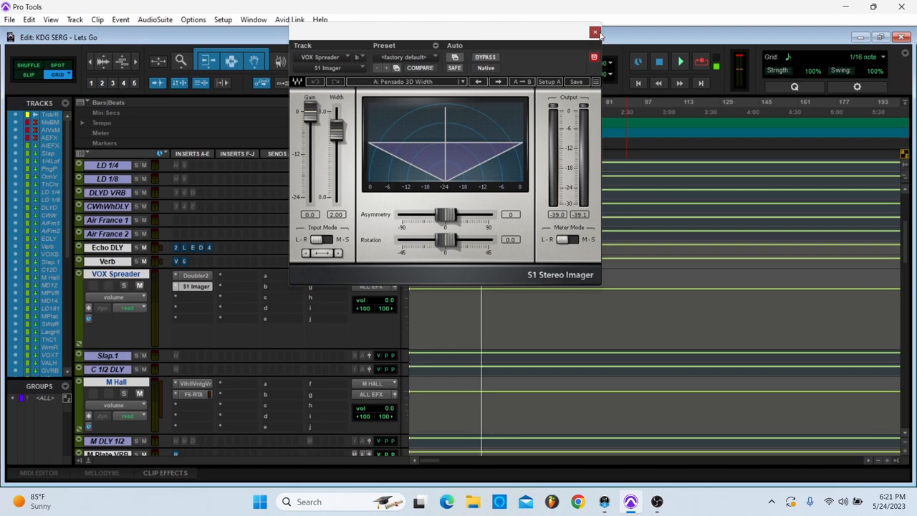
left_click(595, 32)
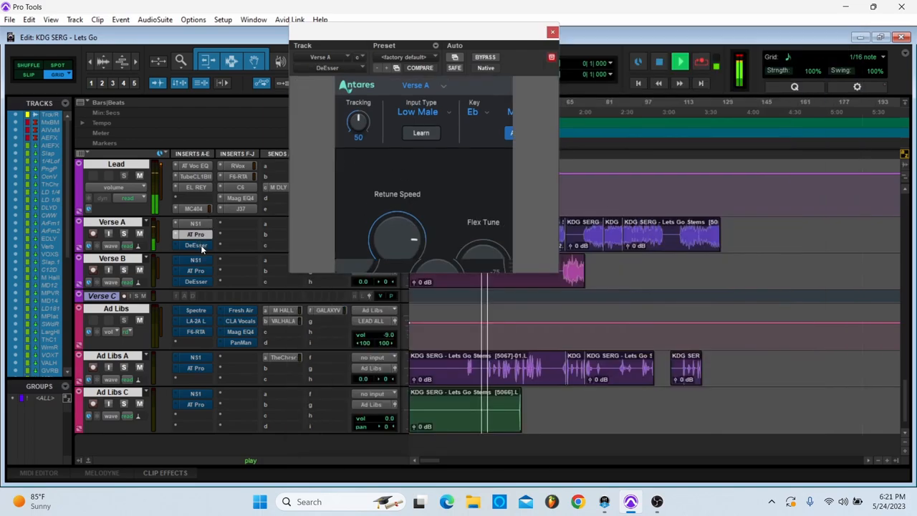
- Audition the Verse A DeEsser with Bypass toggled, then close its window
left_click(195, 245)
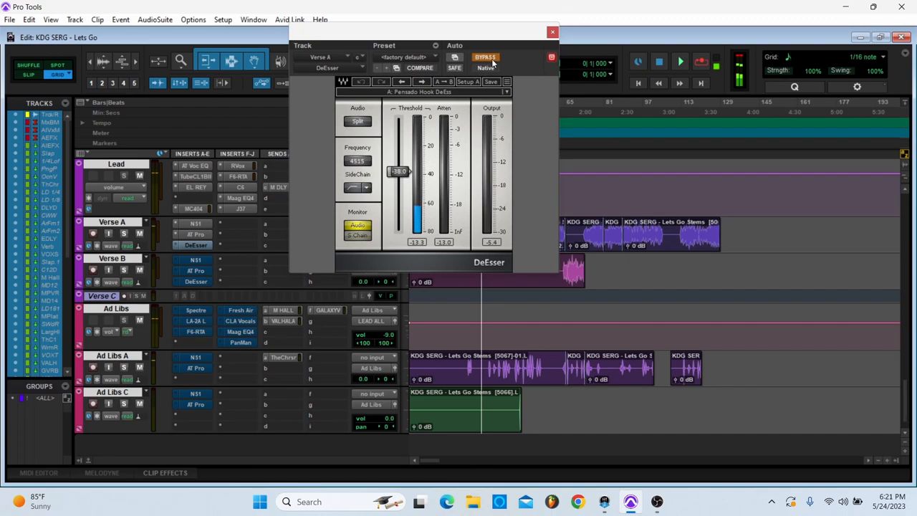
left_click(484, 57)
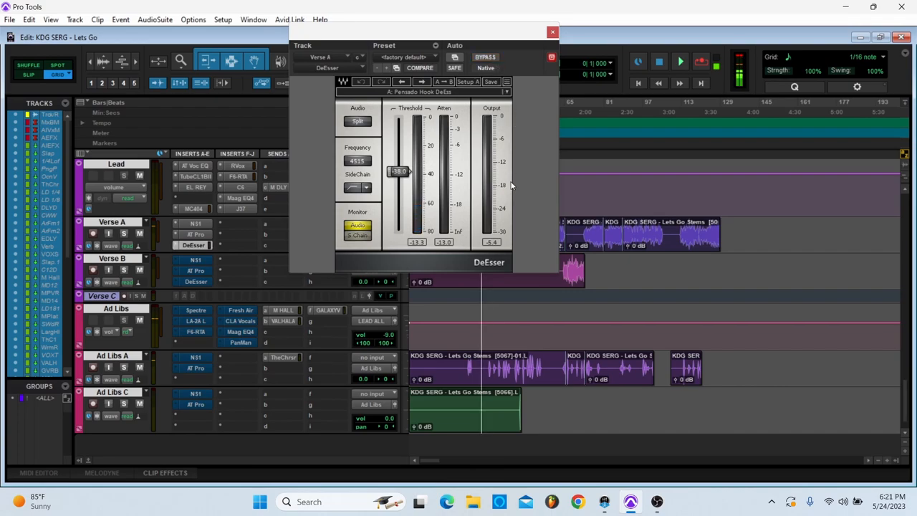
left_click(679, 62)
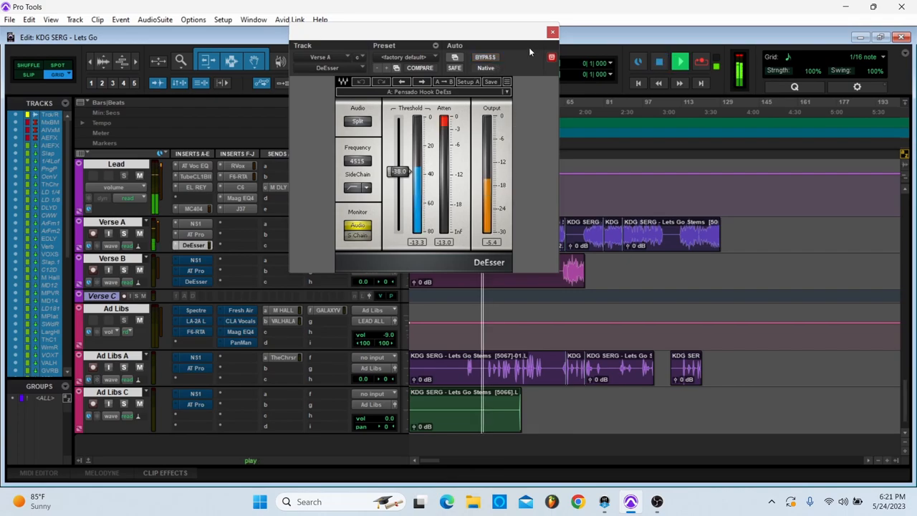
left_click(553, 32)
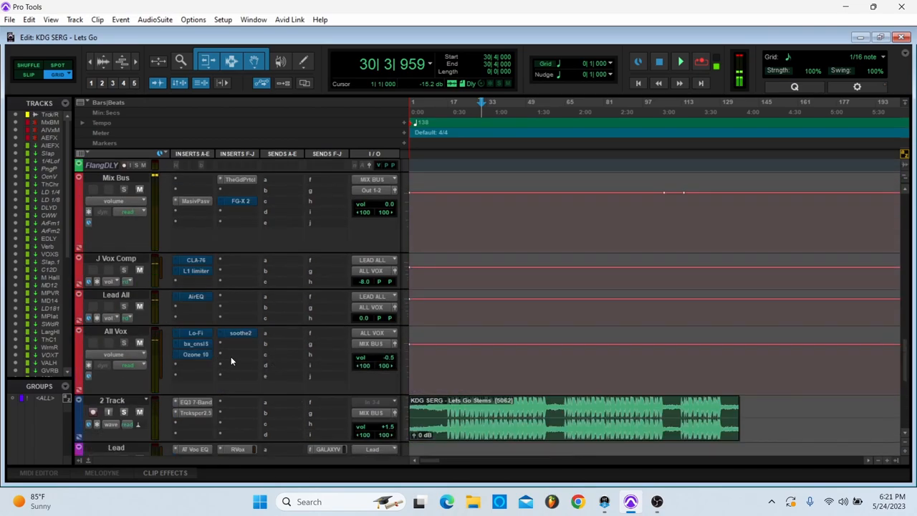
mouse_move(301, 428)
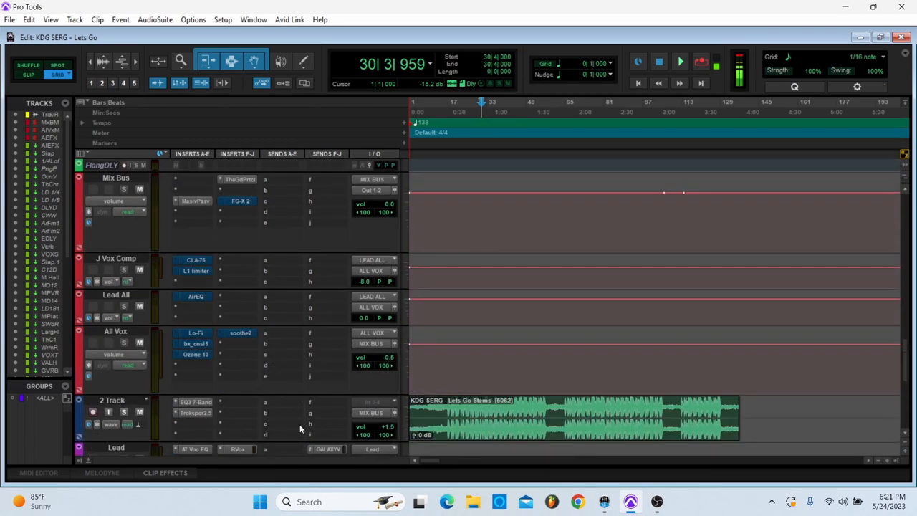
mouse_move(218, 386)
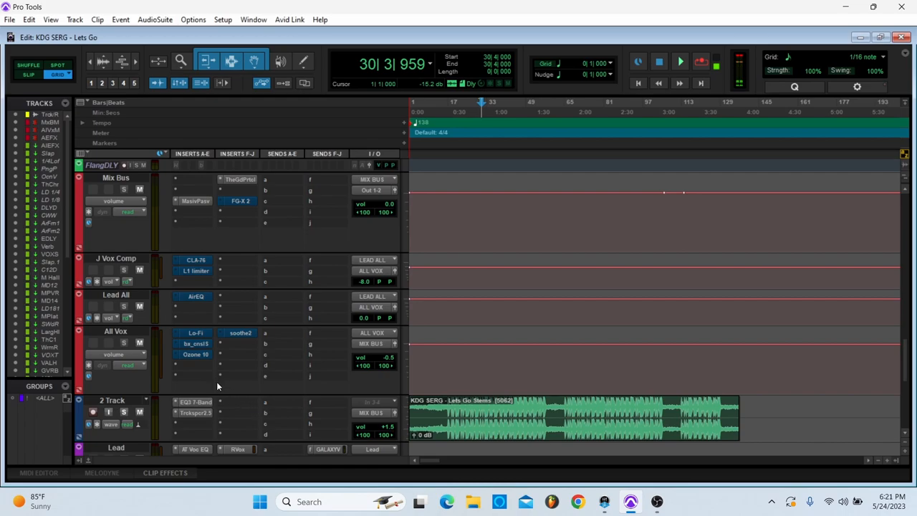
- Bring up the CLA-76 on J Vox Comp and toggle Bypass on and off to compare
left_click(193, 260)
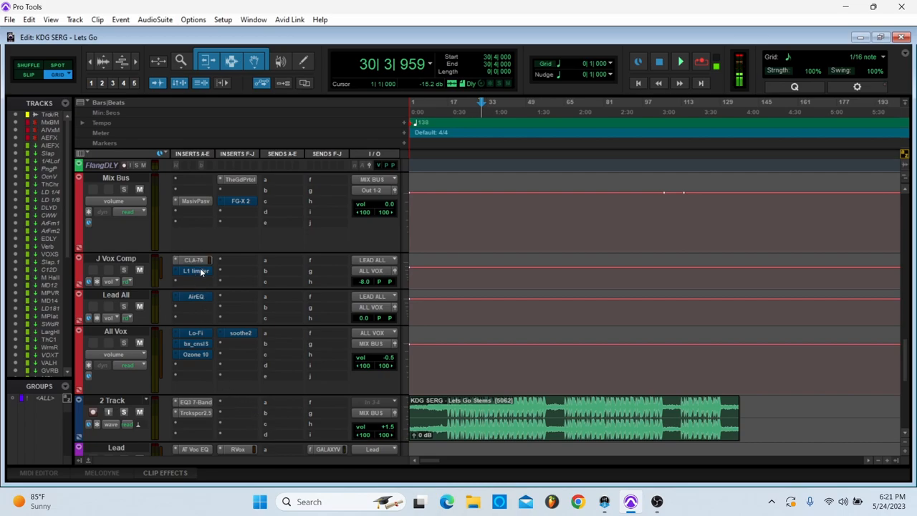
left_click(193, 260)
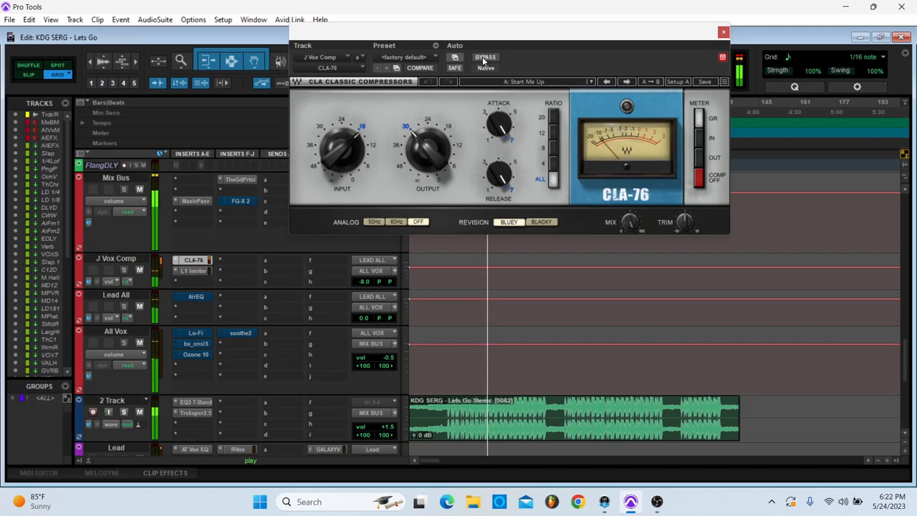
left_click(485, 57)
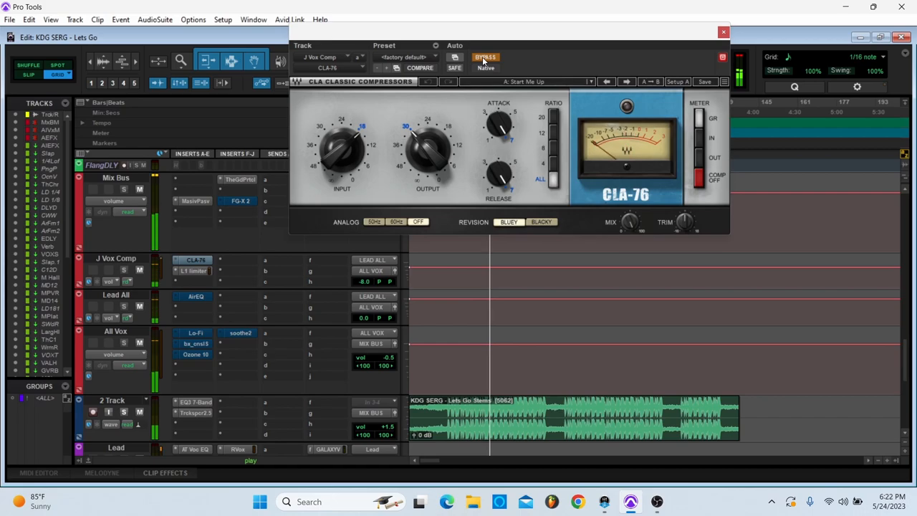
left_click(486, 57)
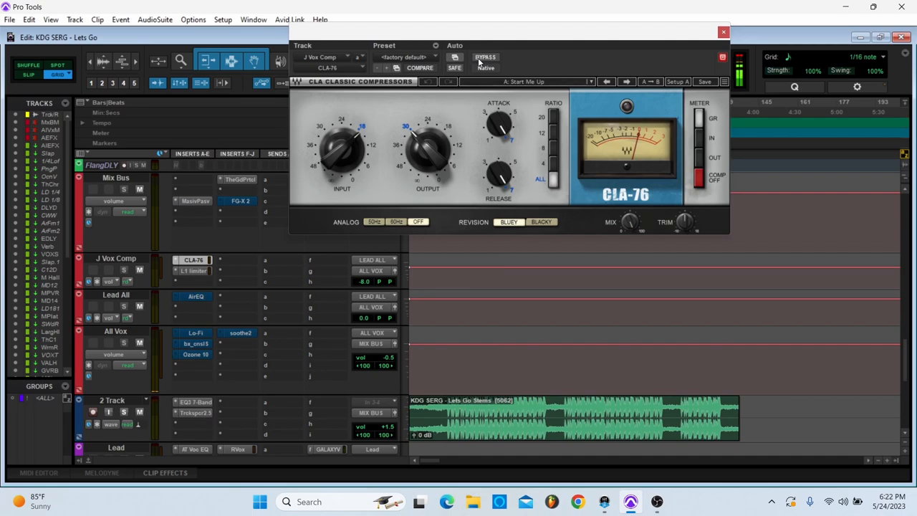
mouse_move(486, 57)
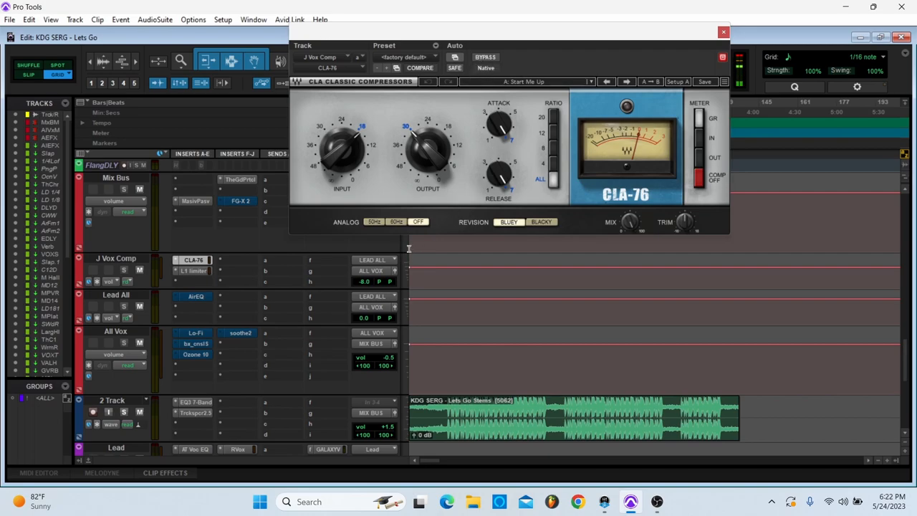
mouse_move(232, 325)
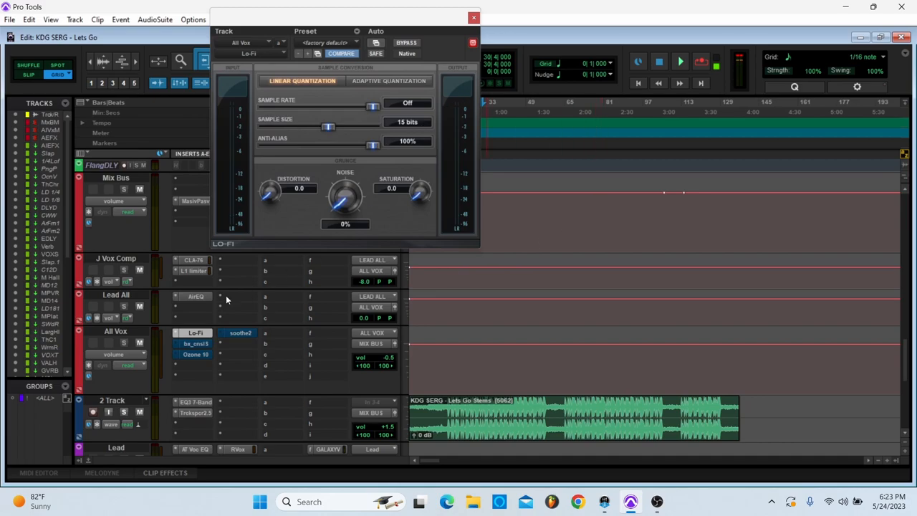
mouse_move(201, 384)
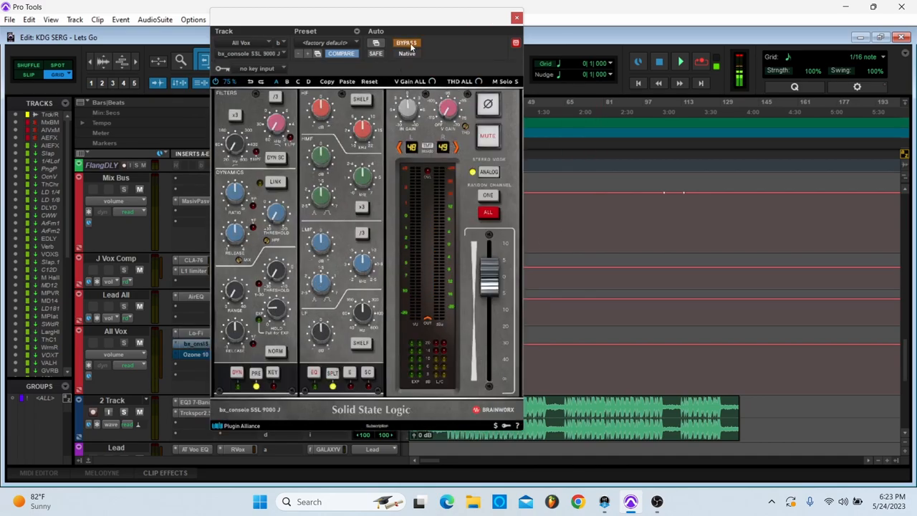
- View the Lo-Fi and bx_console SSL 9000 J on All Vox, then close the console window
left_click(408, 43)
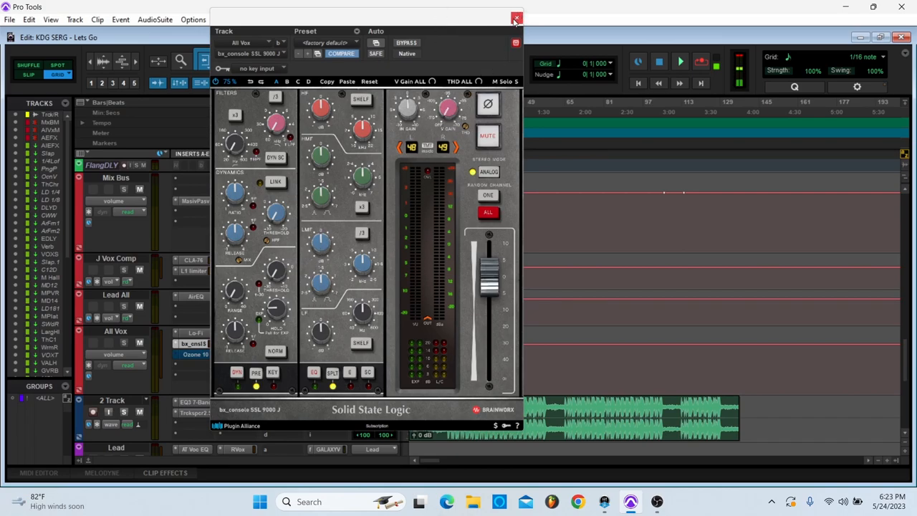
left_click(516, 17)
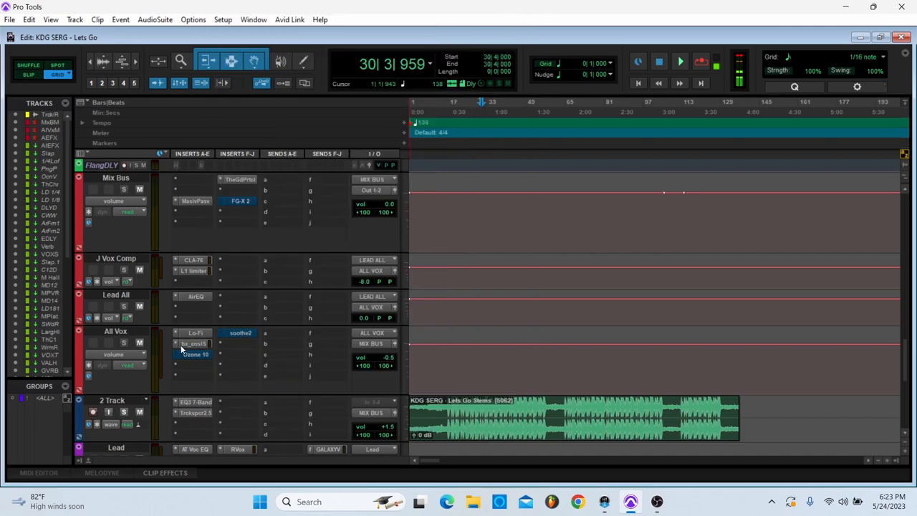
mouse_move(271, 278)
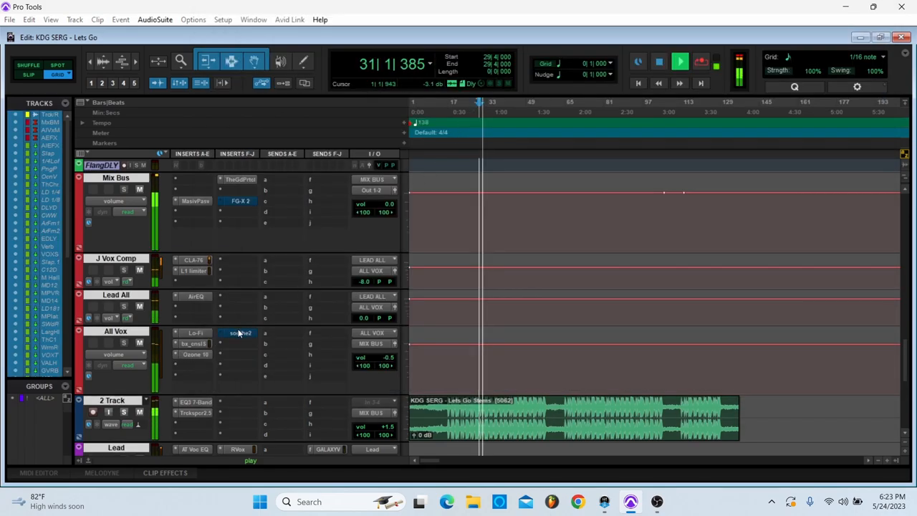
mouse_move(241, 333)
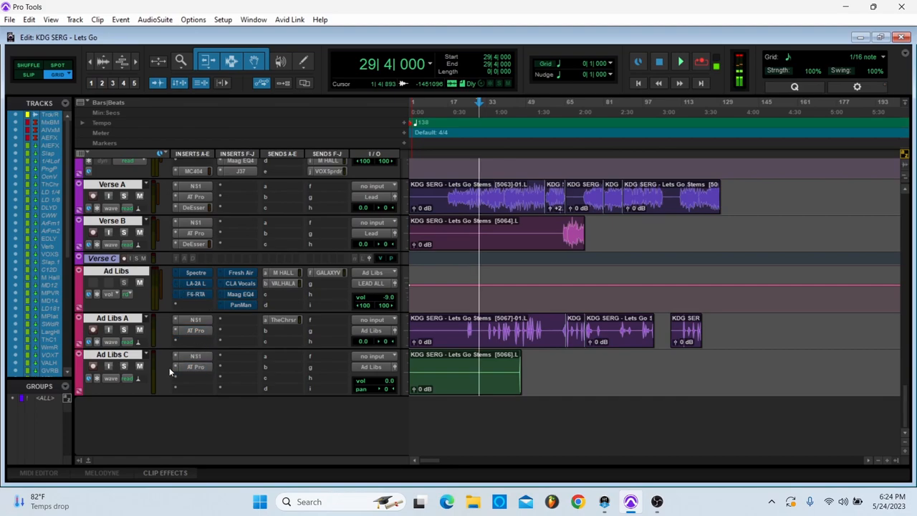
- Briefly view Auto-Tune on Ad Libs A and bring up its chorus send
left_click(195, 320)
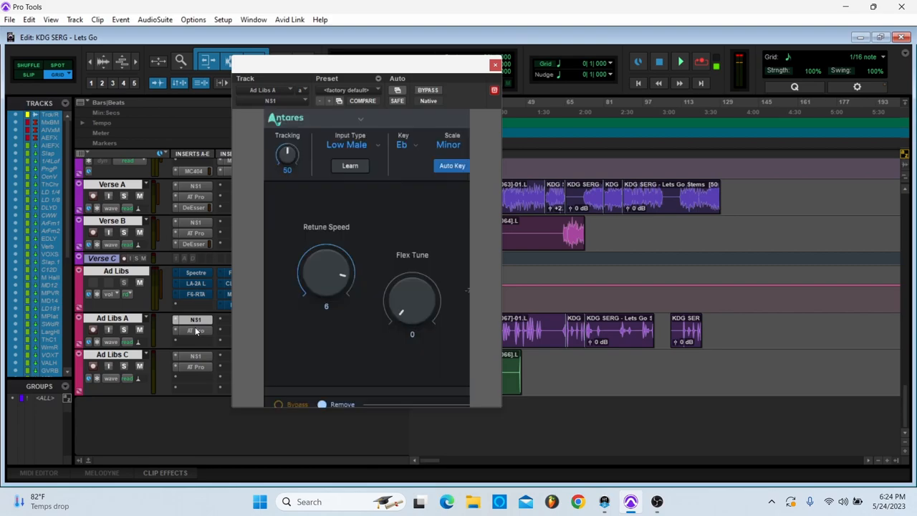
left_click(496, 66)
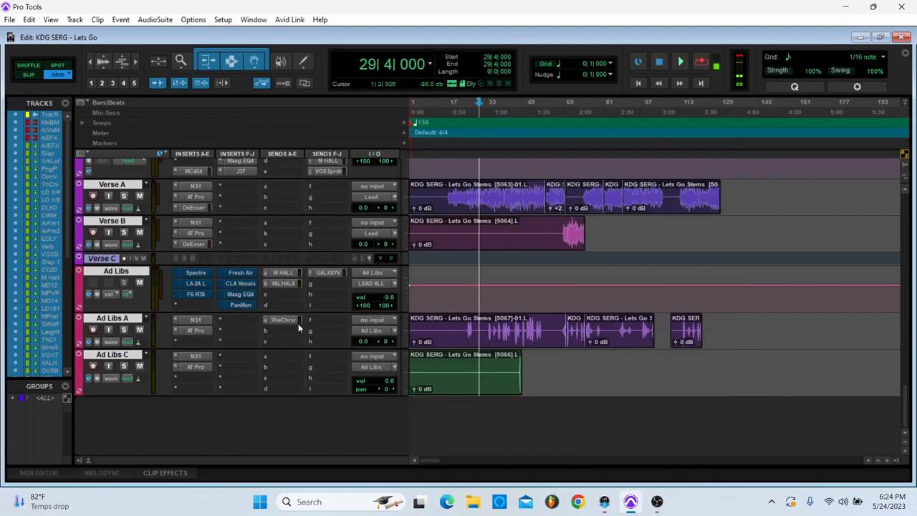
left_click(284, 319)
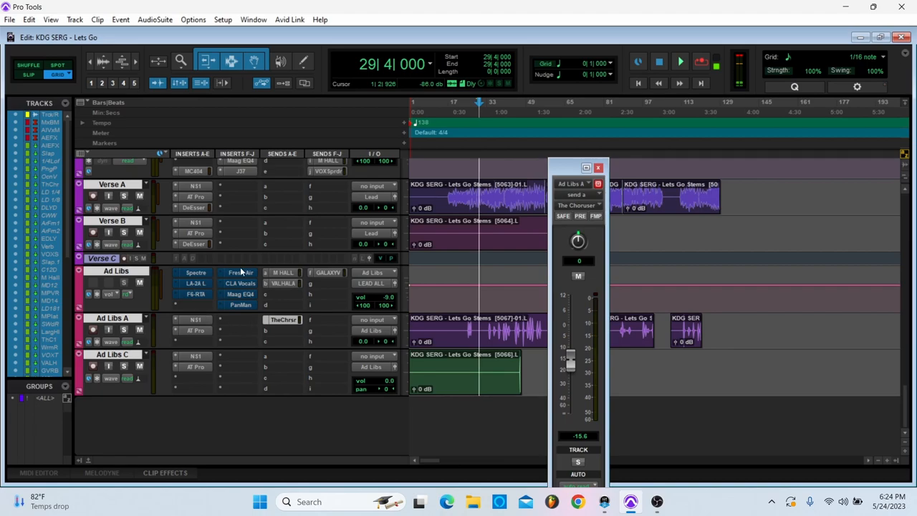
- View the LA-2A on Ad Libs, close it, and bring up CLA Vocals
left_click(195, 272)
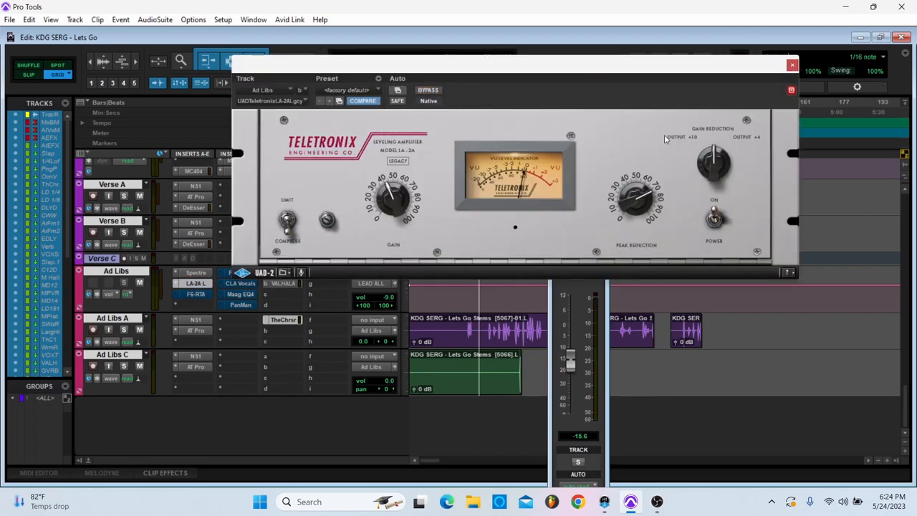
left_click(791, 65)
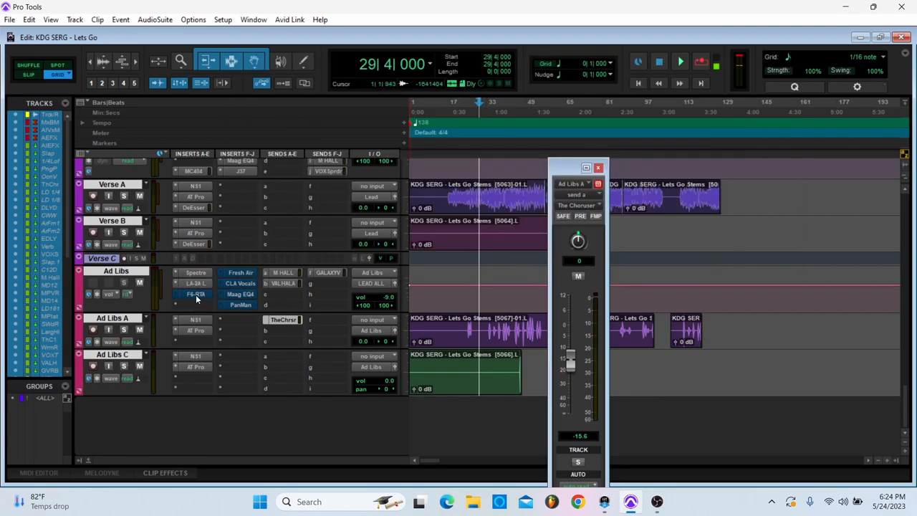
left_click(195, 294)
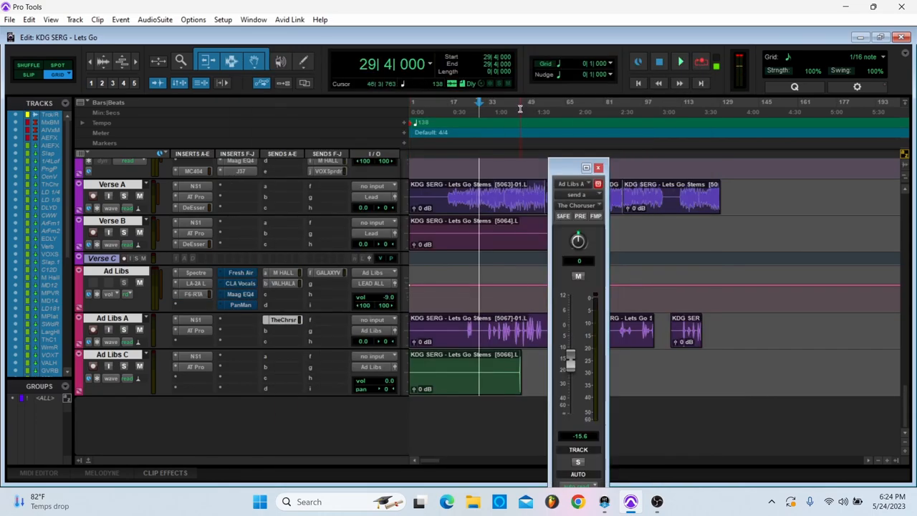
left_click(679, 62)
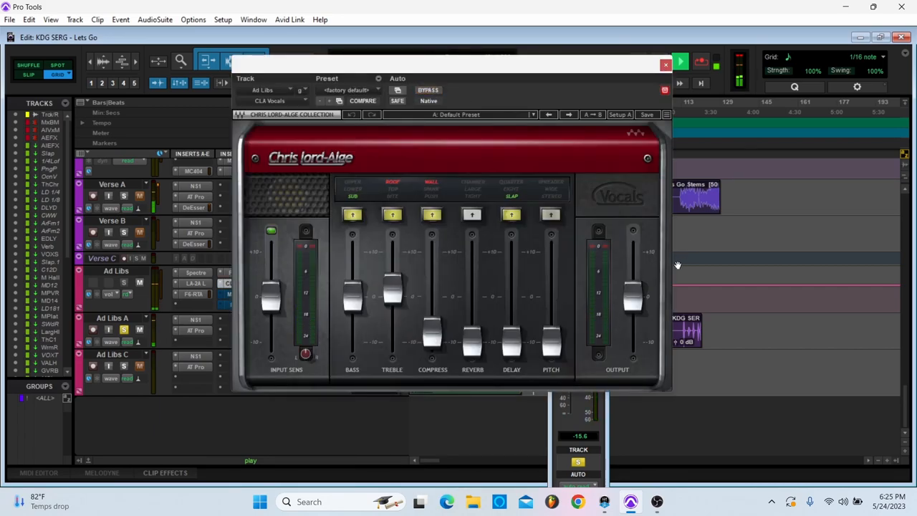
- Swap the CLA Vocals window for the PanMan auto-panner on Ad Libs
left_click(665, 66)
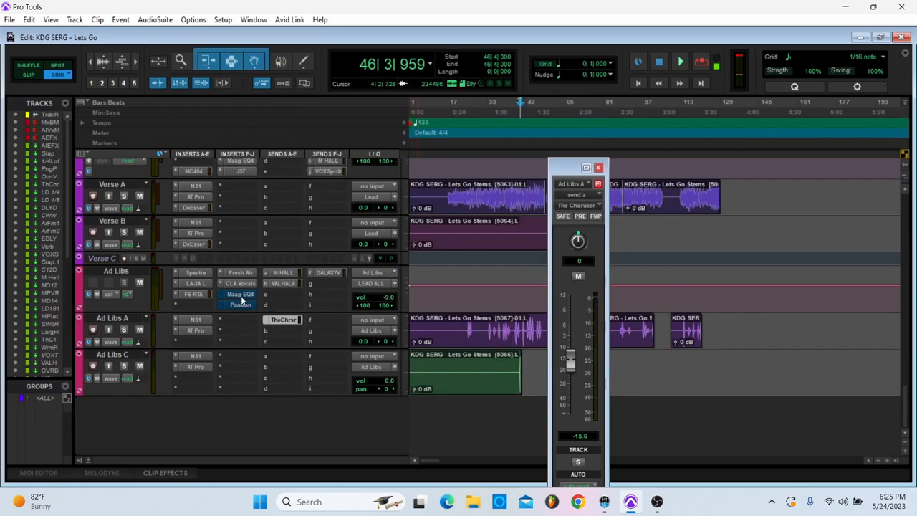
left_click(241, 294)
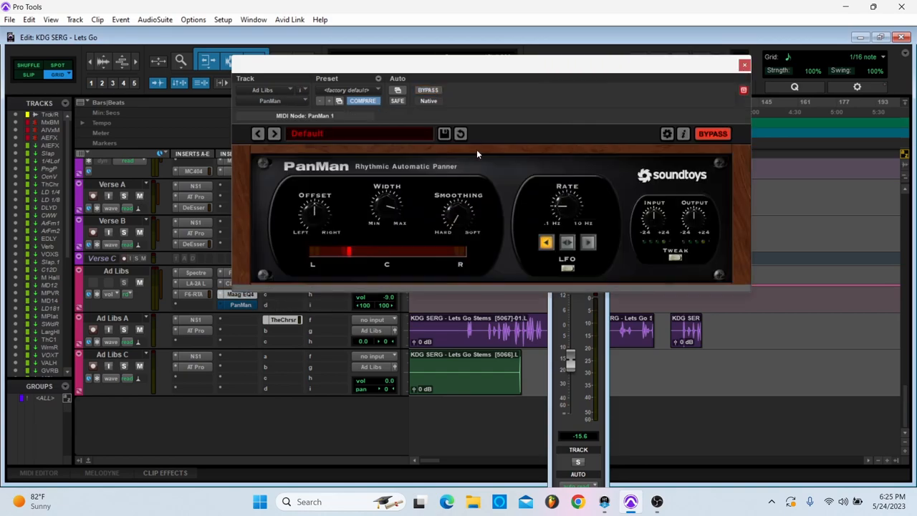
- View ValhallaVintageVerb, close it, show the Ad Libs Galaxy VRB send and start playback
left_click(744, 64)
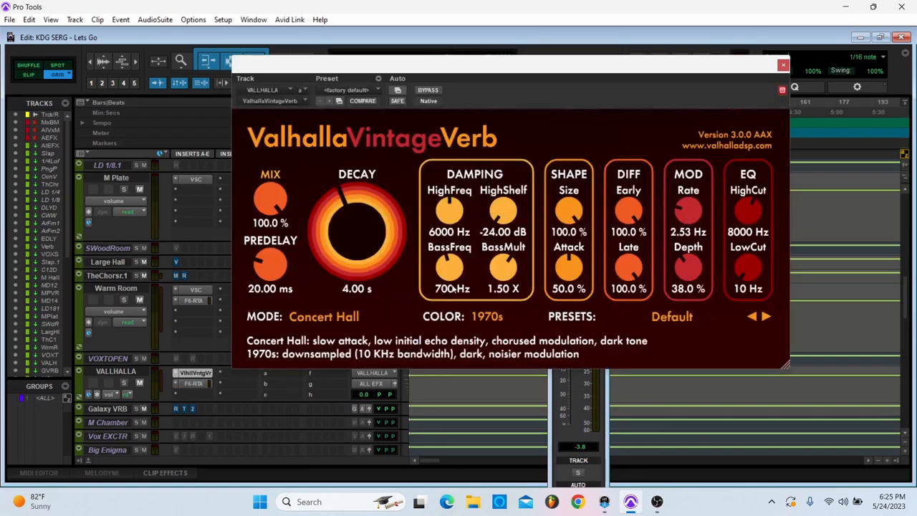
left_click(783, 66)
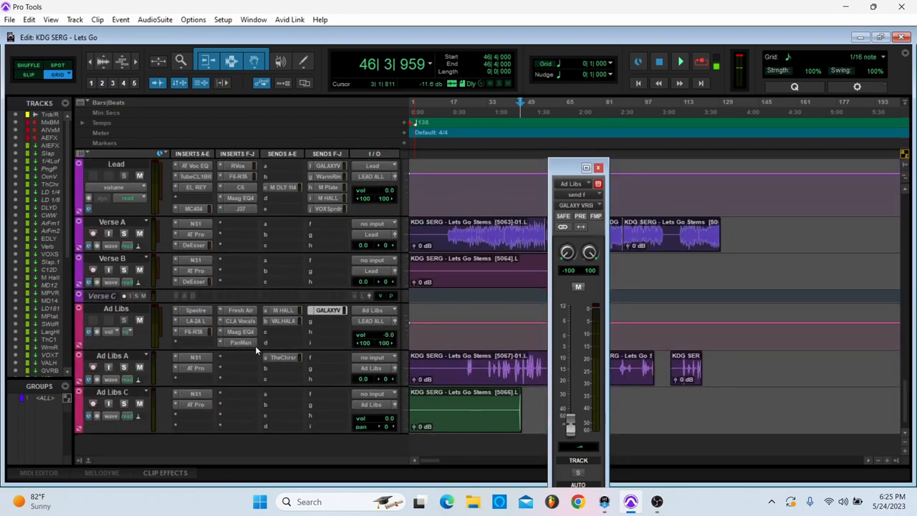
scroll("down", 3)
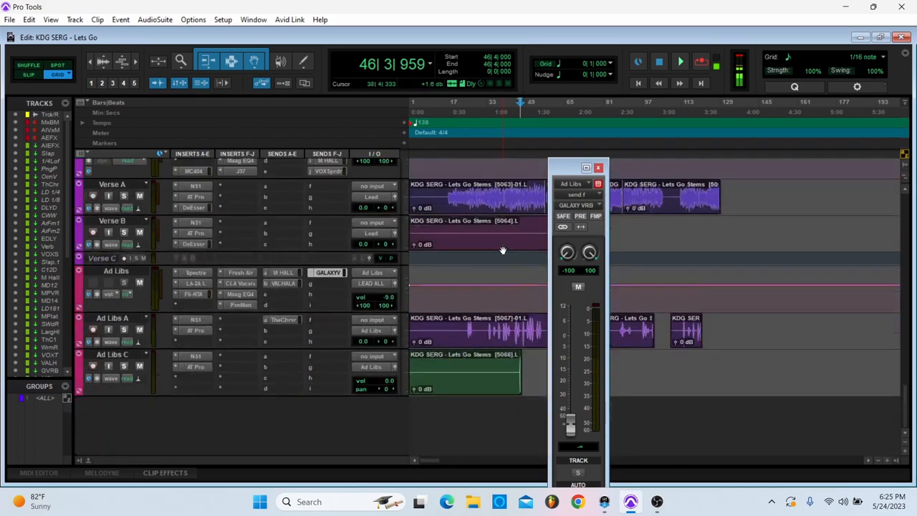
left_click(680, 62)
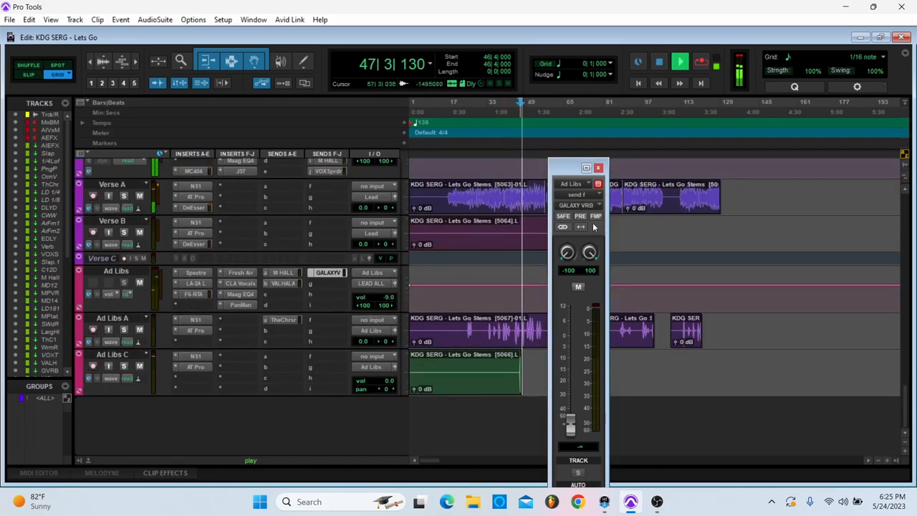